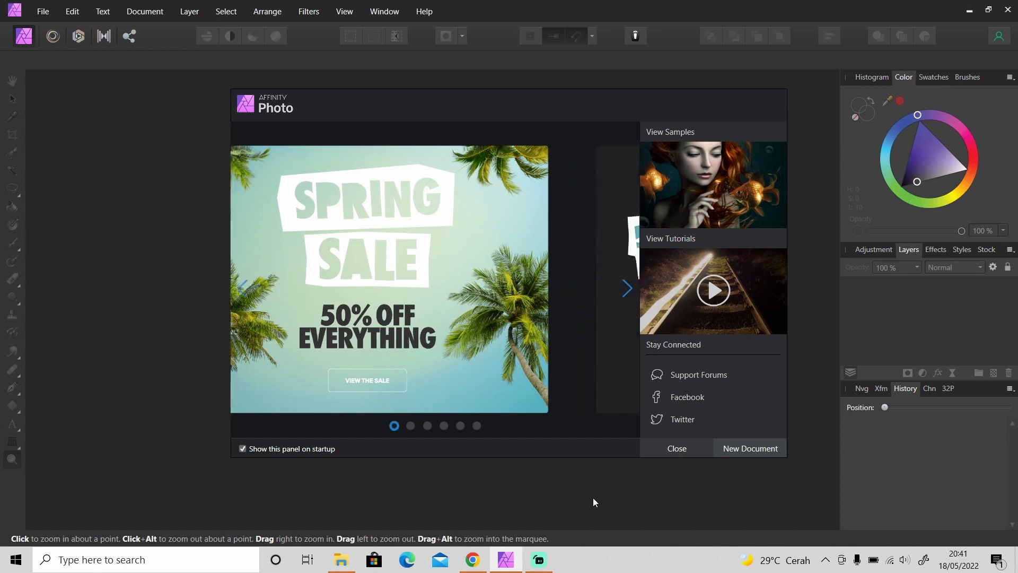
Step through the welcome panel carousel before locating the shortcuts PDF in Downloads.
left_click(627, 288)
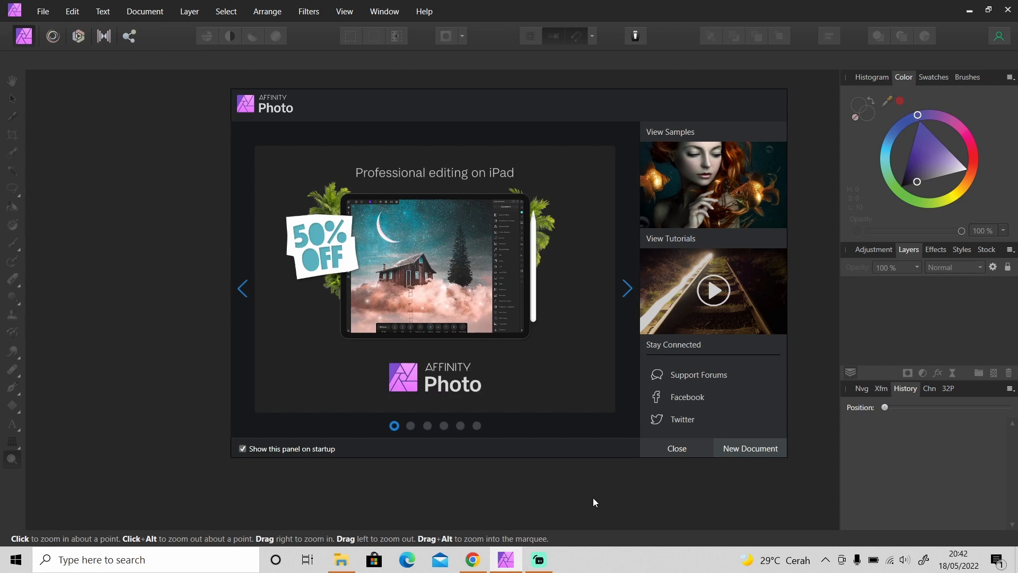
left_click(627, 288)
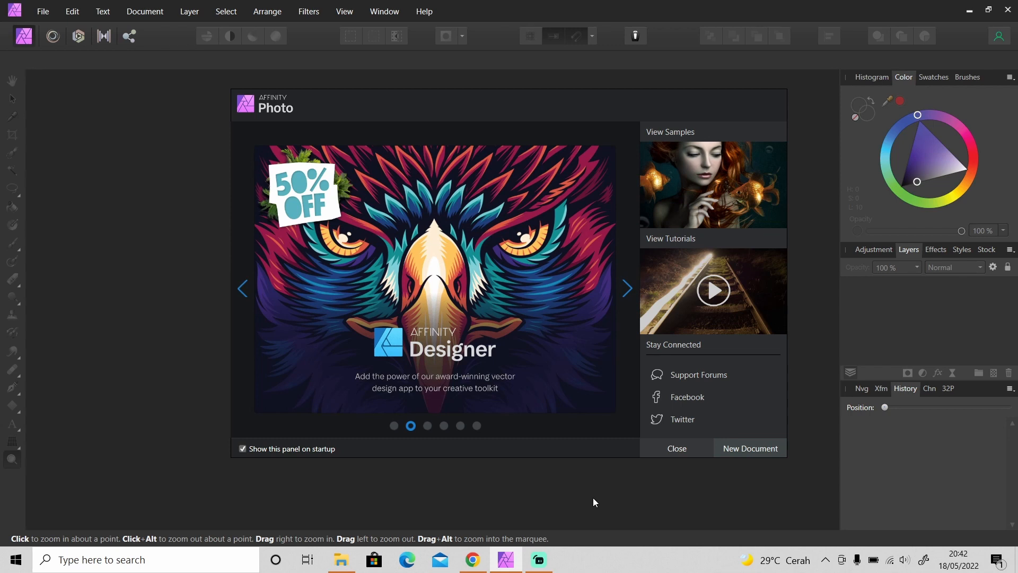
left_click(625, 288)
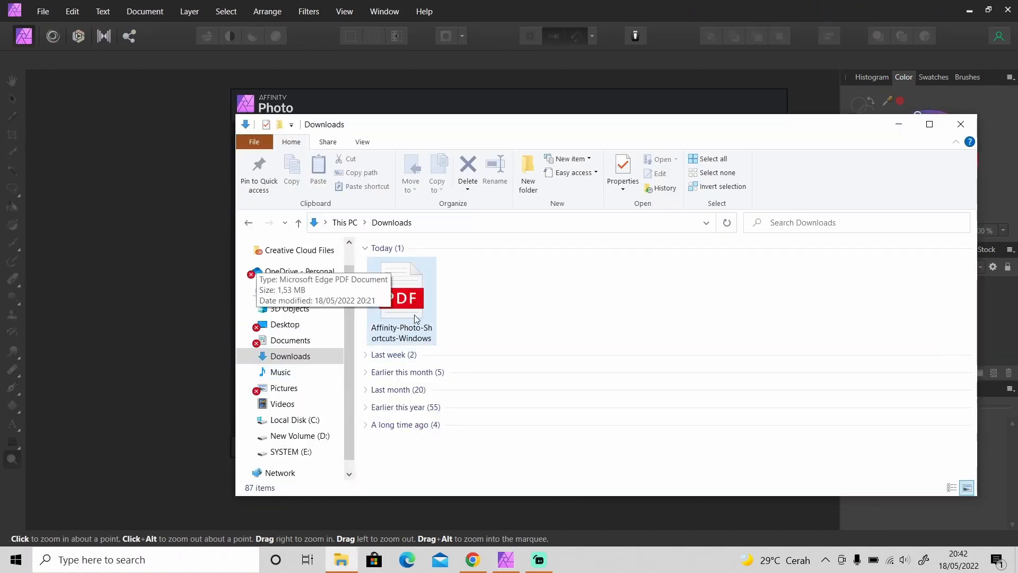
double_click(400, 292)
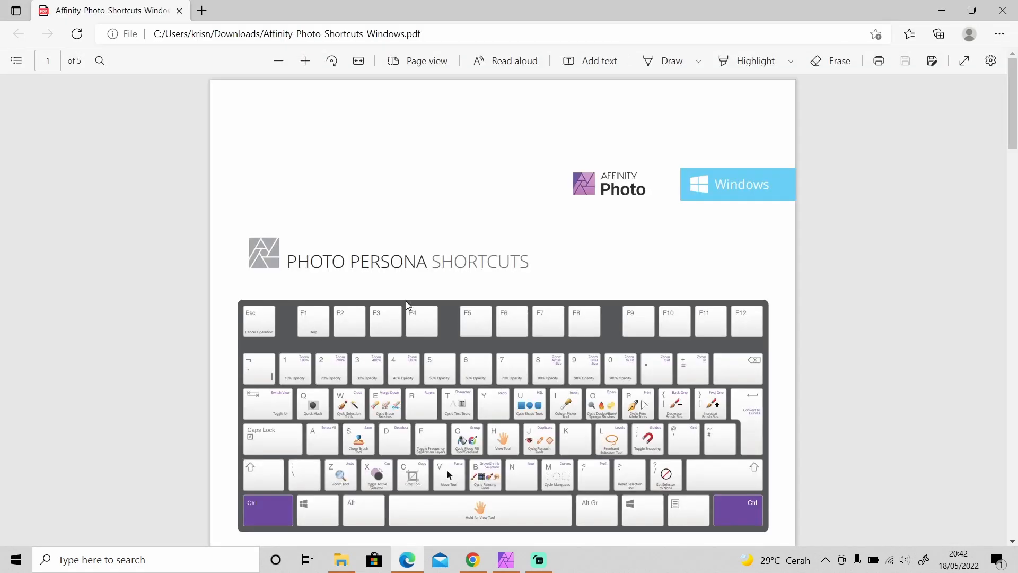
mouse_move(295, 167)
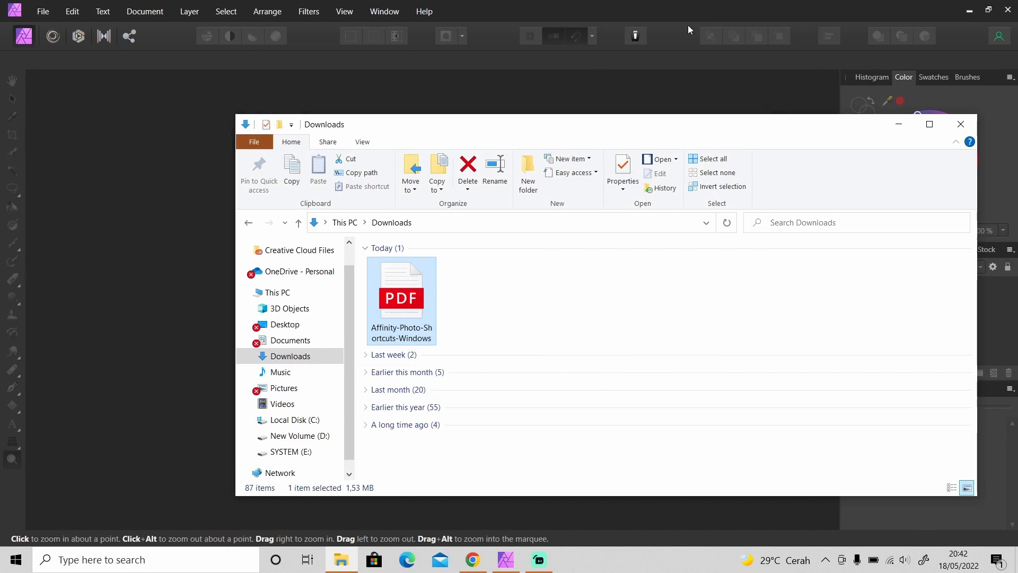
Import Affinity-Photo-Shortcuts-Windows.pdf with PDF Options set to load all five pages.
double_click(401, 291)
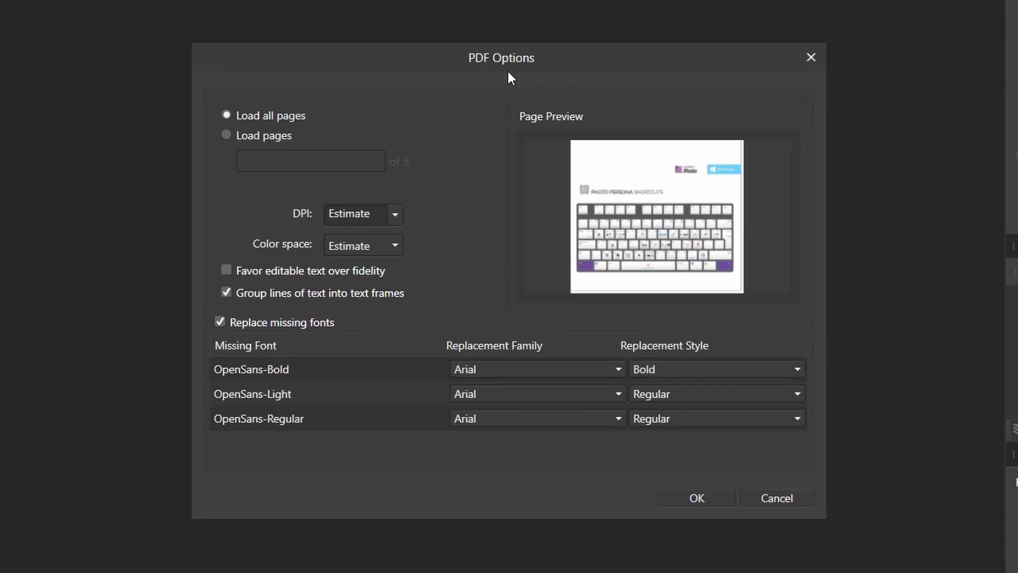
mouse_move(577, 135)
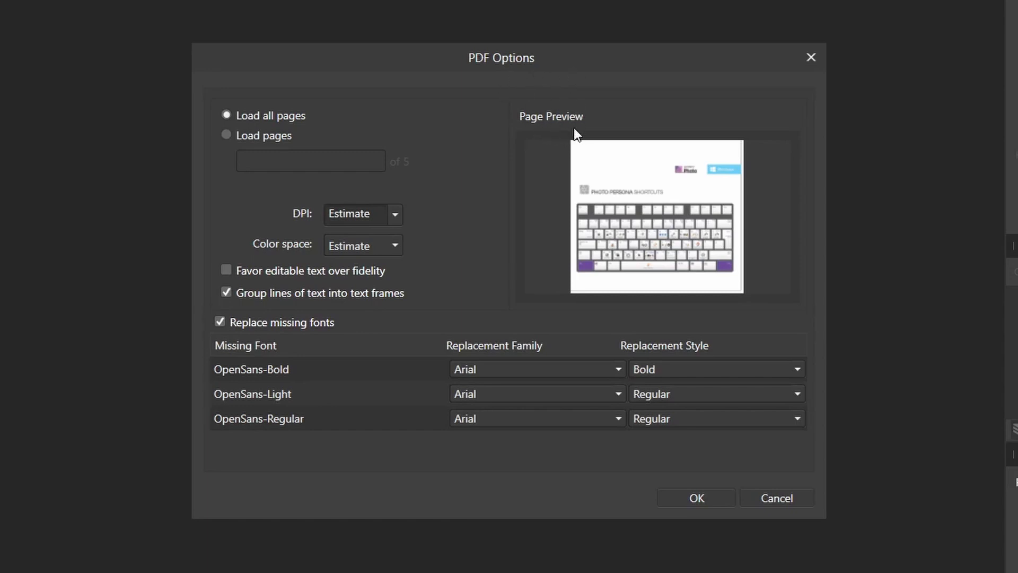
mouse_move(379, 96)
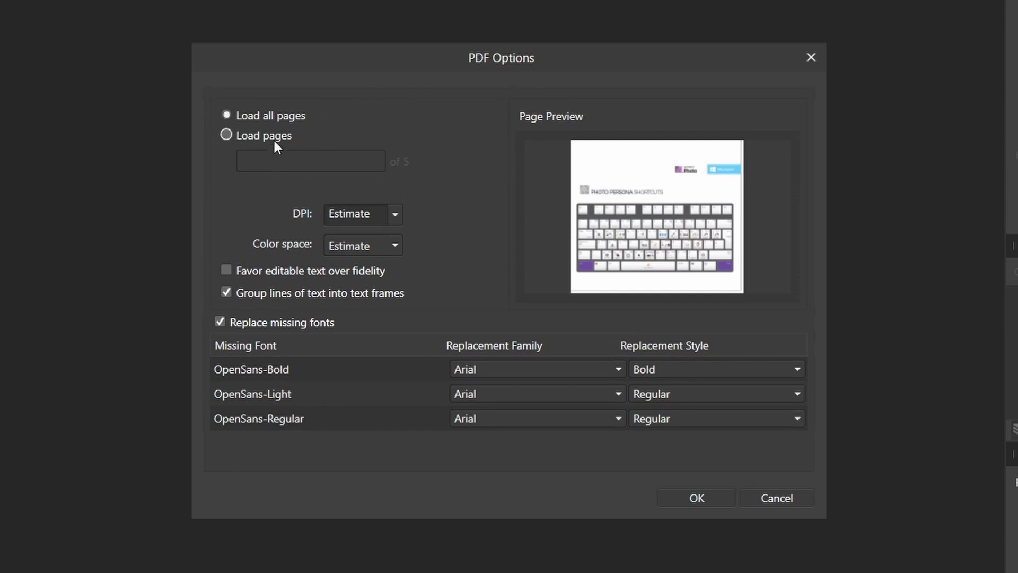
left_click(226, 134)
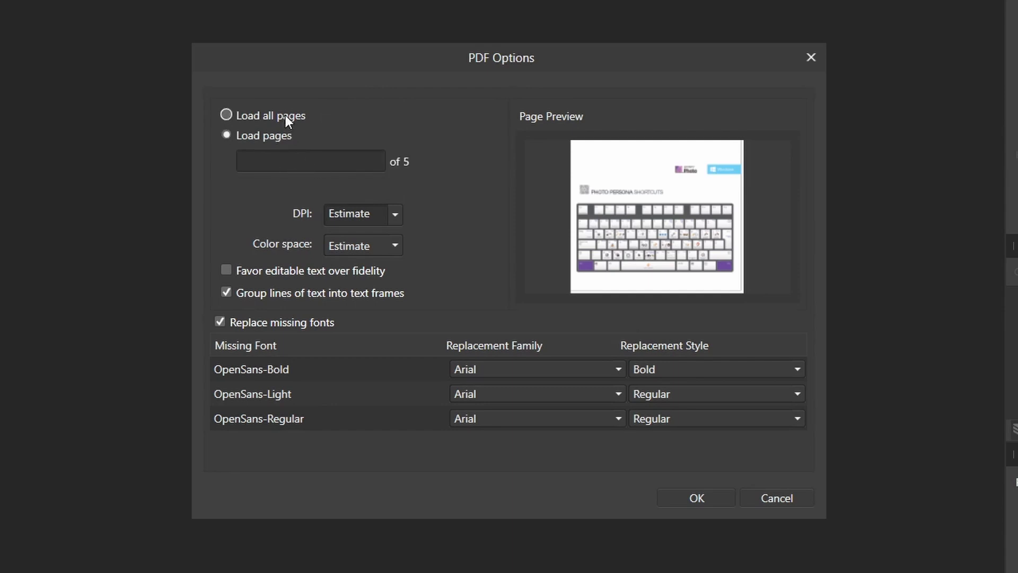
left_click(226, 114)
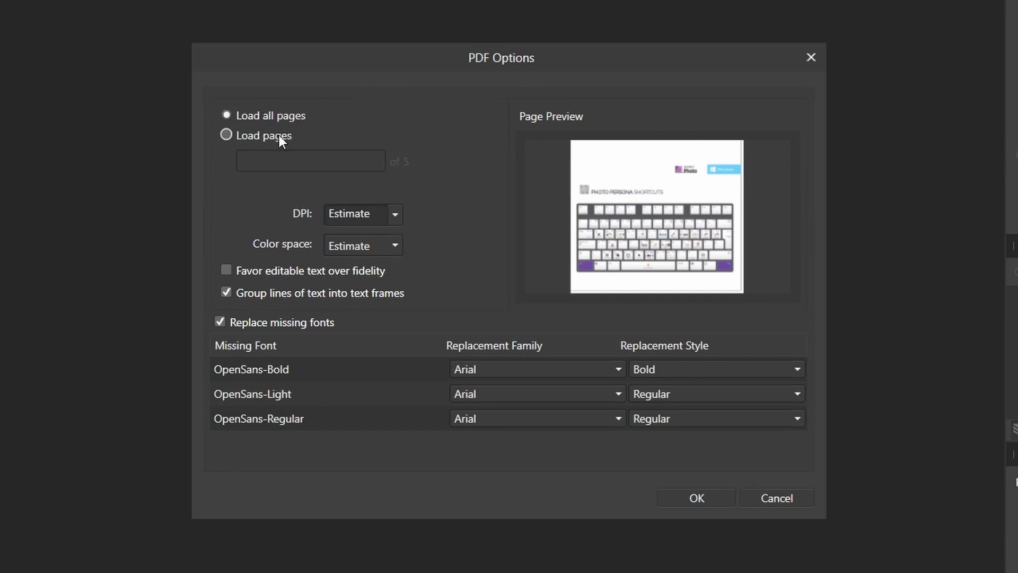
mouse_move(311, 225)
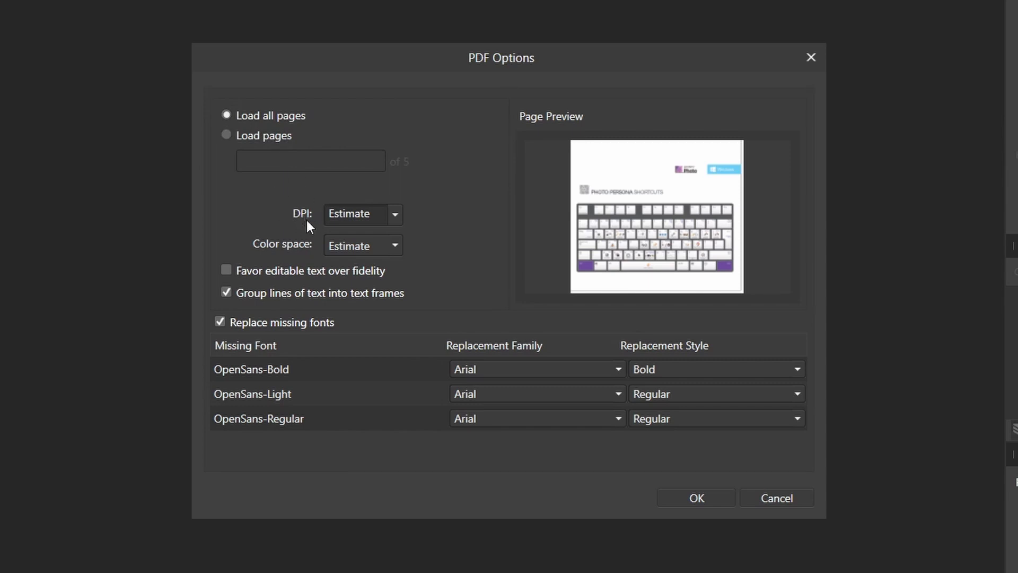
mouse_move(297, 218)
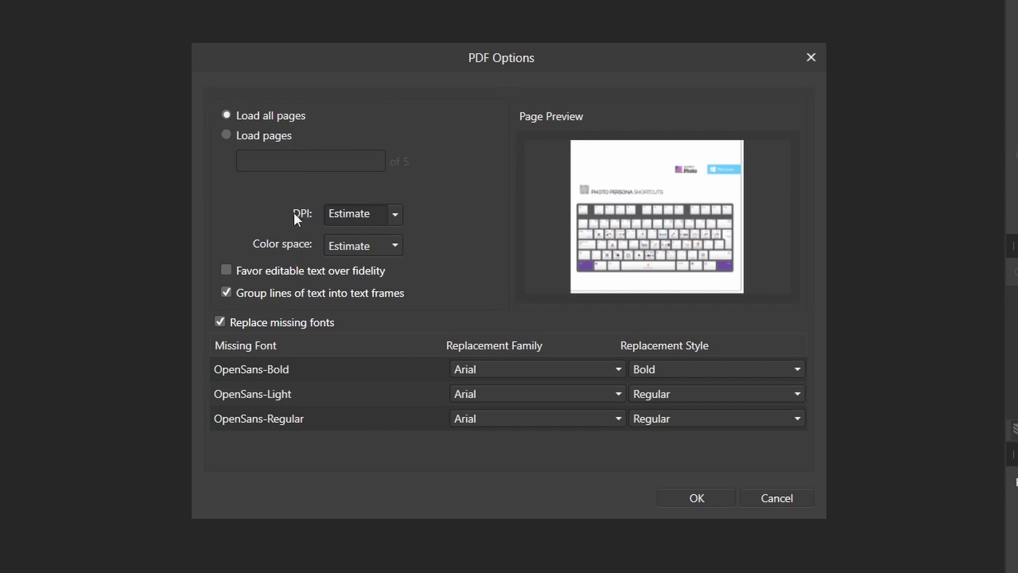
mouse_move(314, 238)
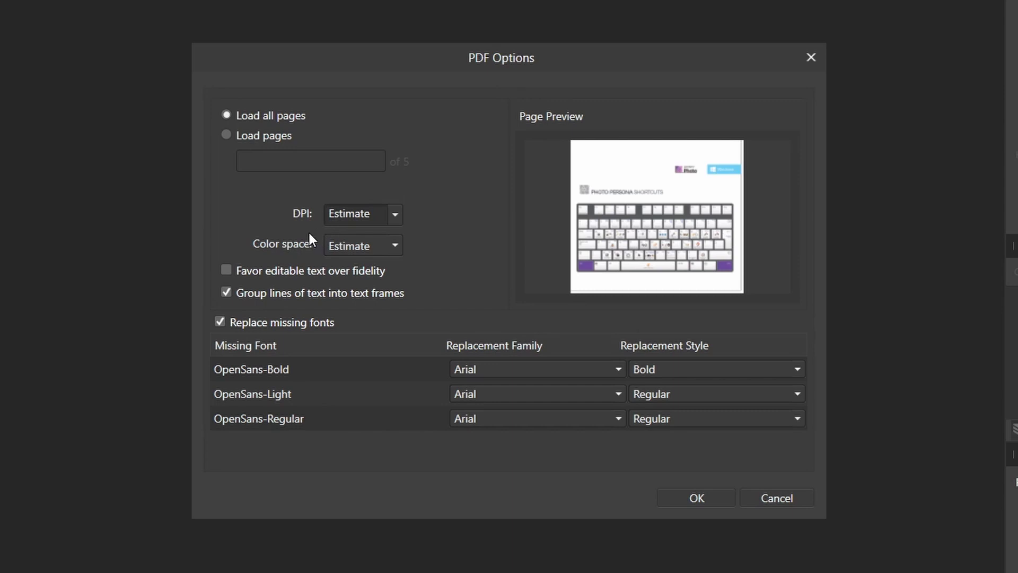
Keep DPI on Estimate and switch off grouping text lines into text frames.
left_click(394, 213)
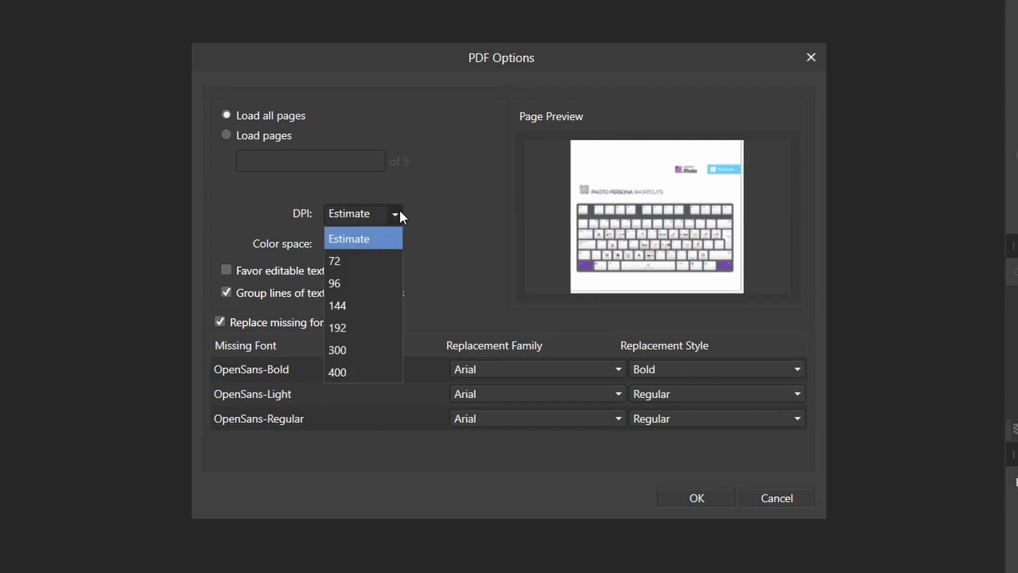
left_click(348, 238)
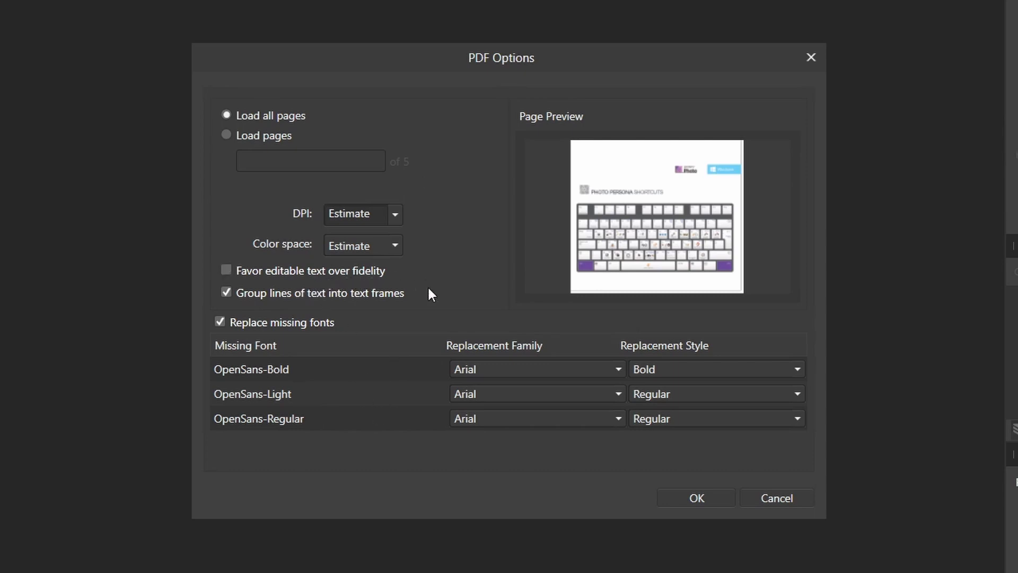
mouse_move(345, 306)
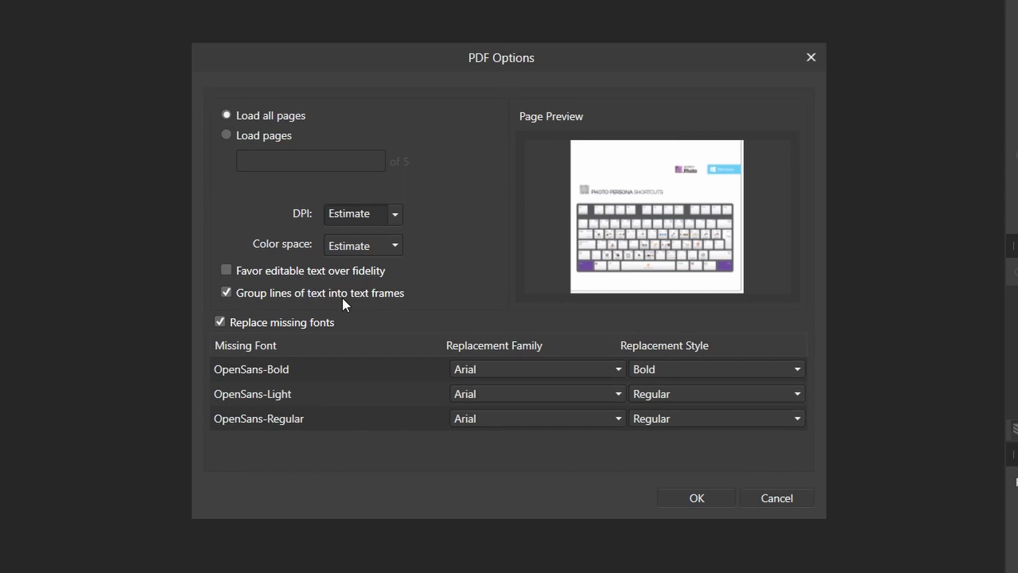
mouse_move(392, 305)
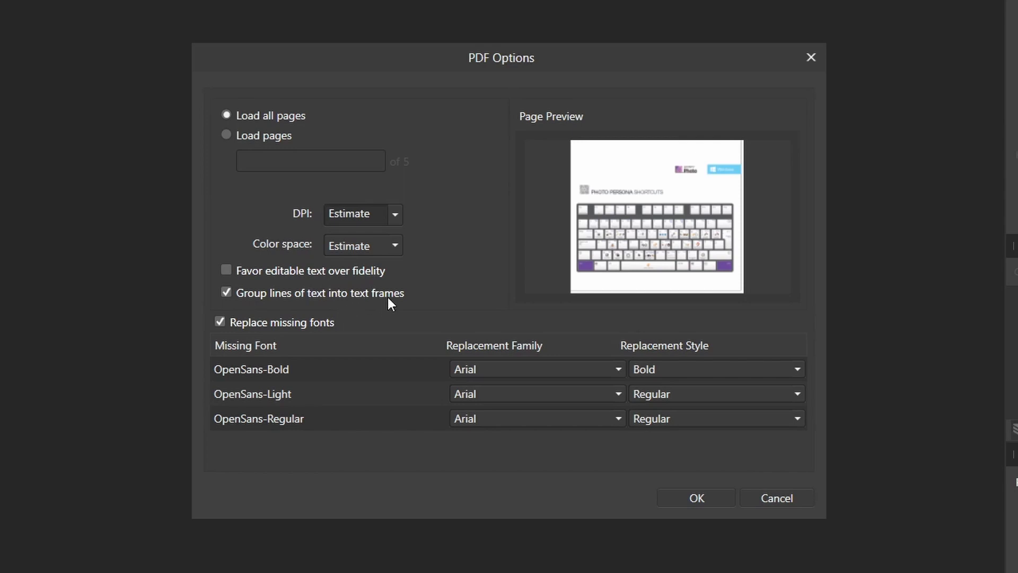
left_click(226, 292)
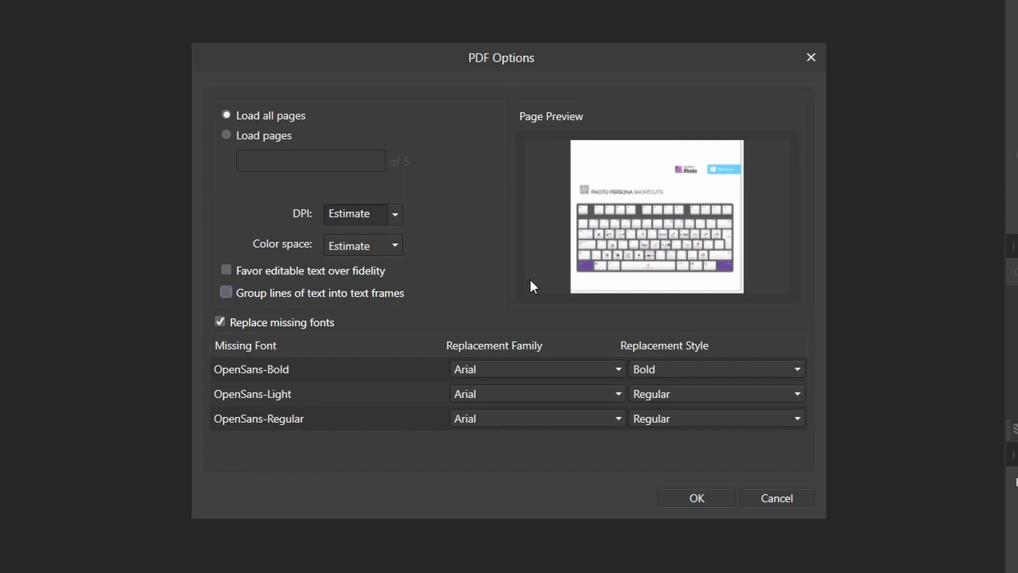
mouse_move(526, 284)
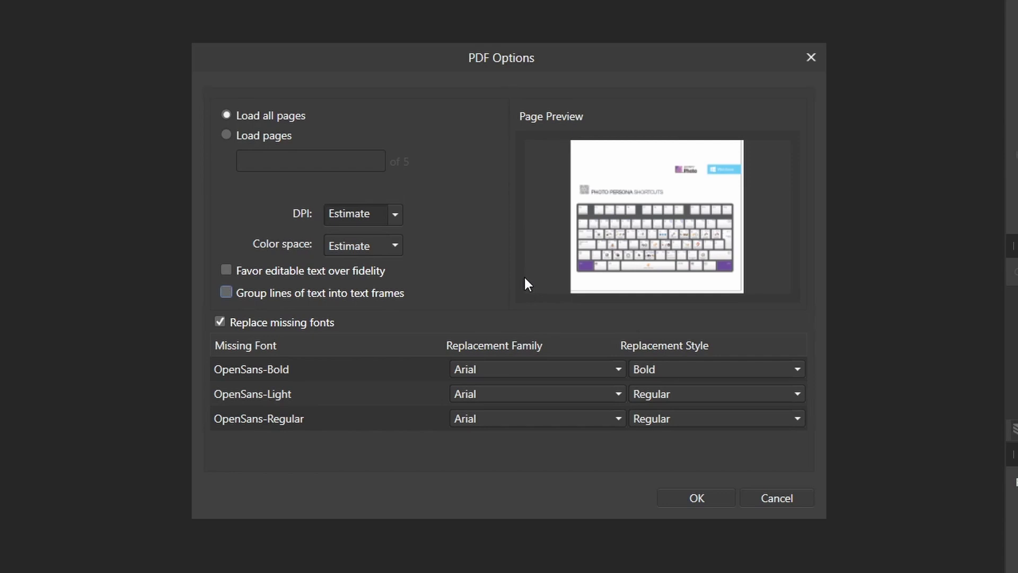
mouse_move(392, 299)
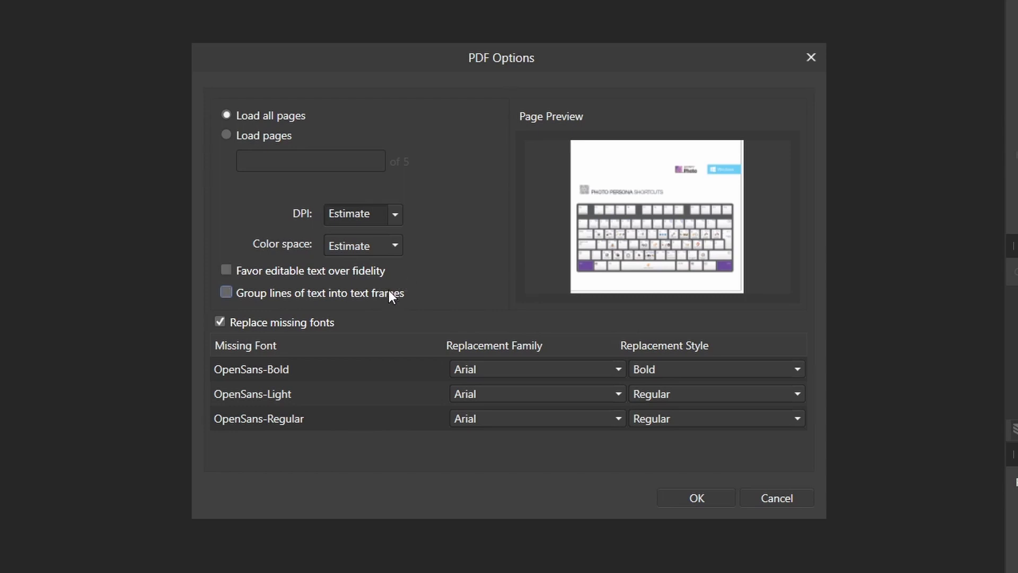
mouse_move(416, 291)
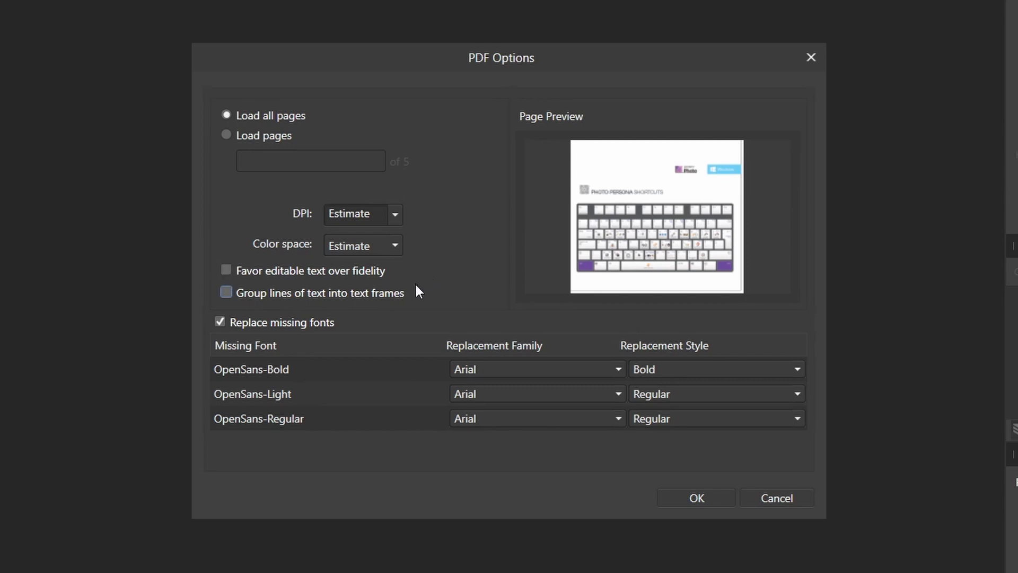
mouse_move(324, 330)
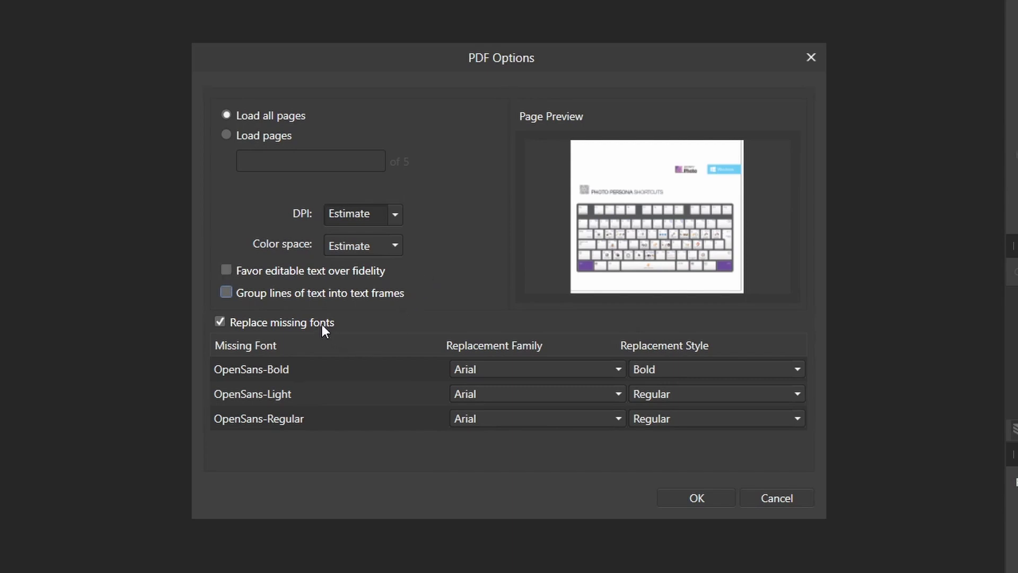
mouse_move(301, 373)
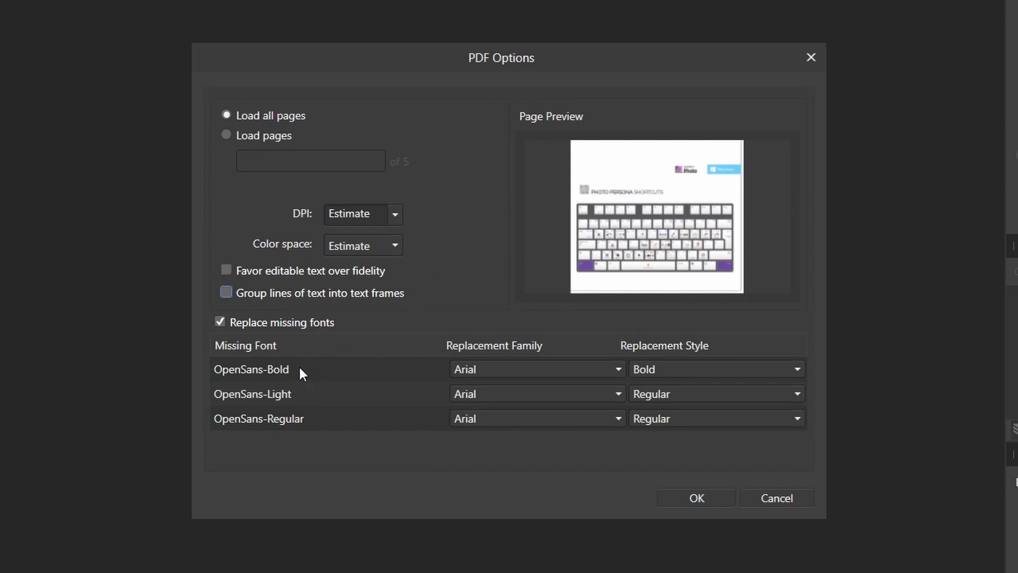
mouse_move(310, 375)
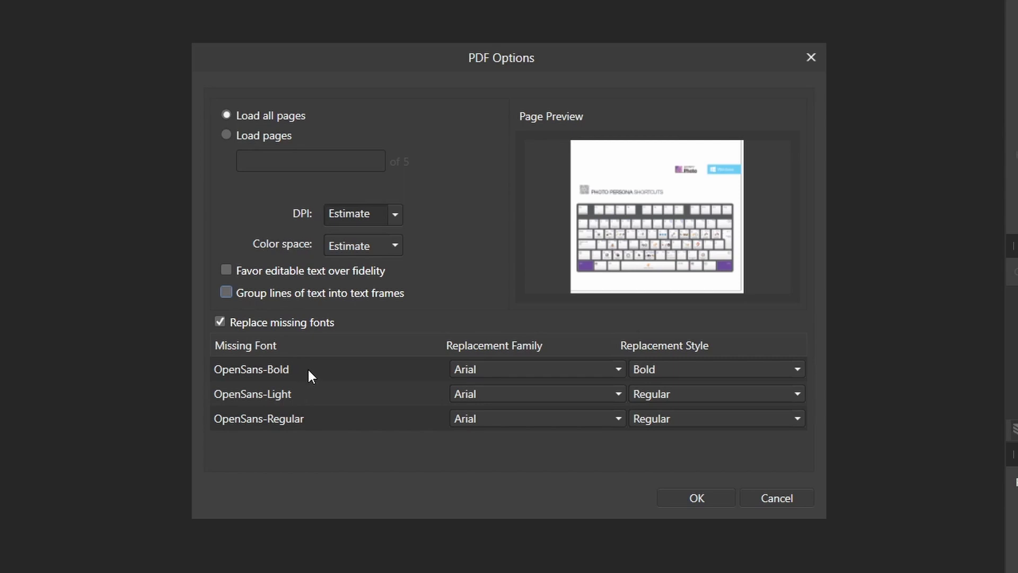
mouse_move(487, 371)
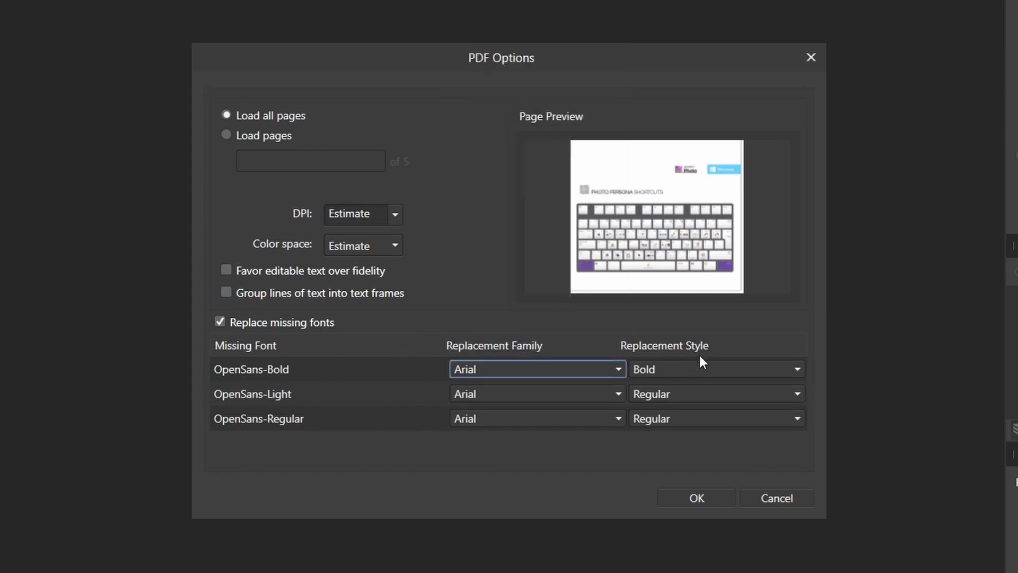
mouse_move(725, 354)
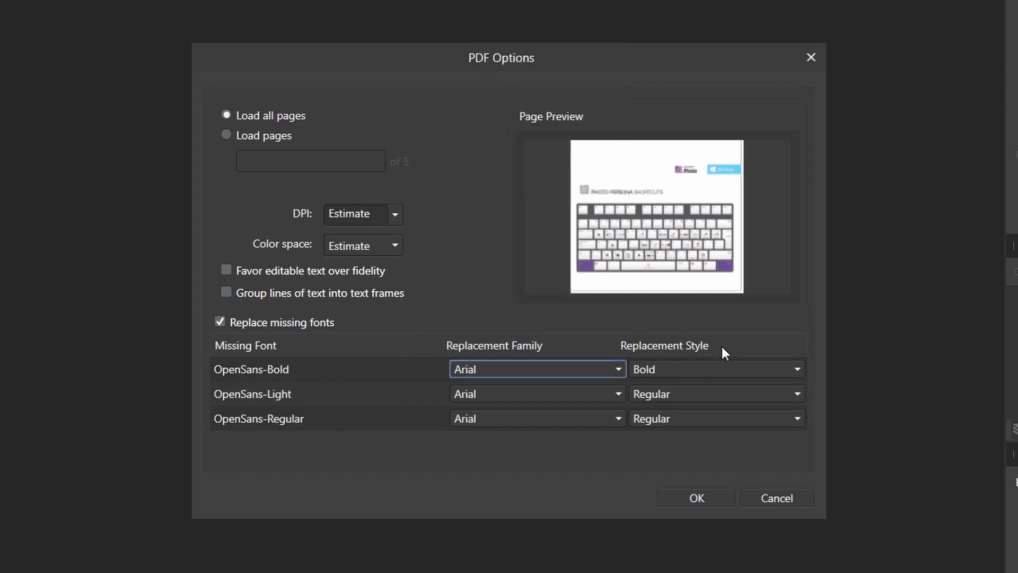
mouse_move(695, 498)
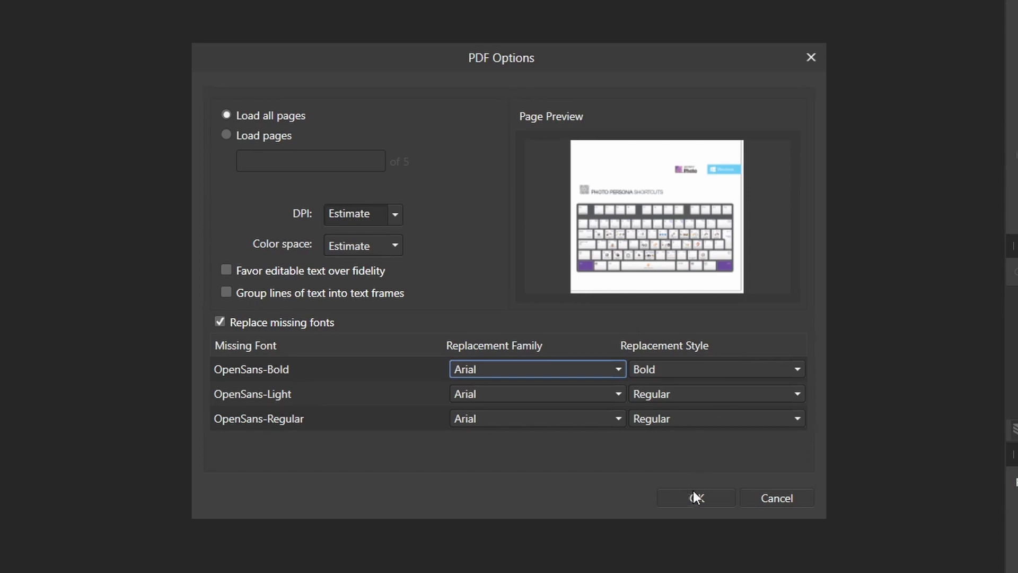
Confirm the PDF Options with missing OpenSans fonts replaced by Arial.
left_click(696, 498)
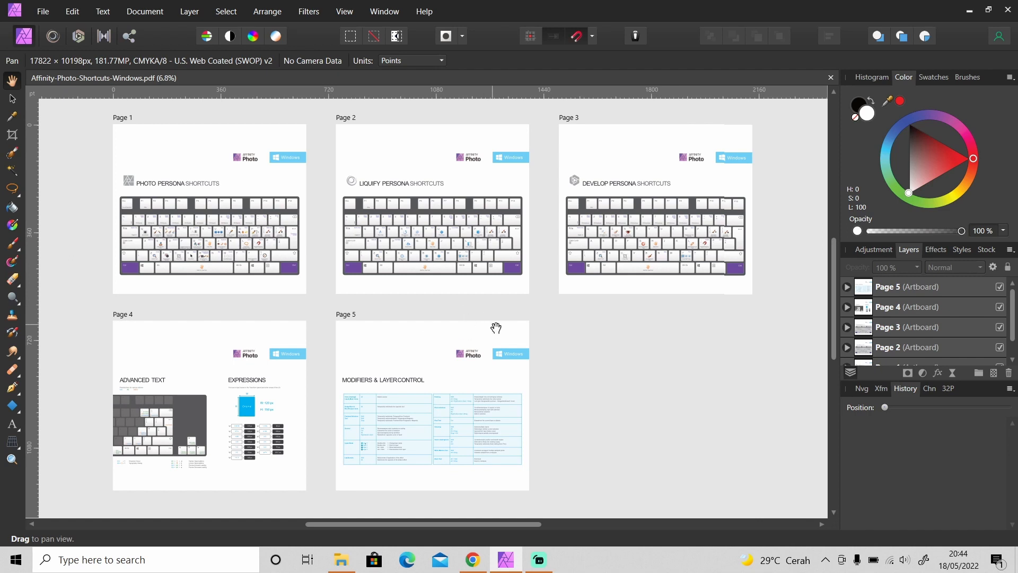
mouse_move(589, 322)
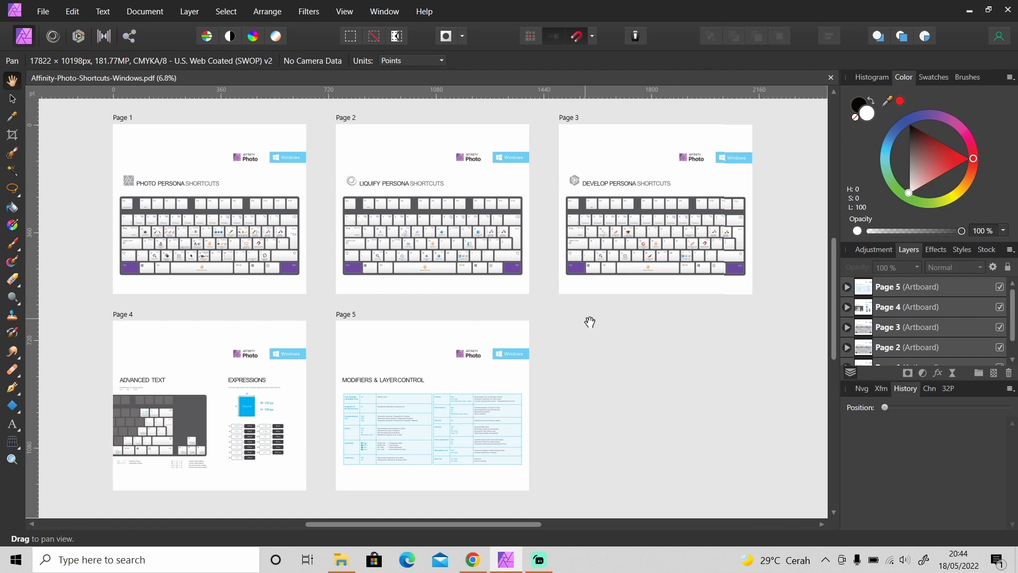
mouse_move(641, 427)
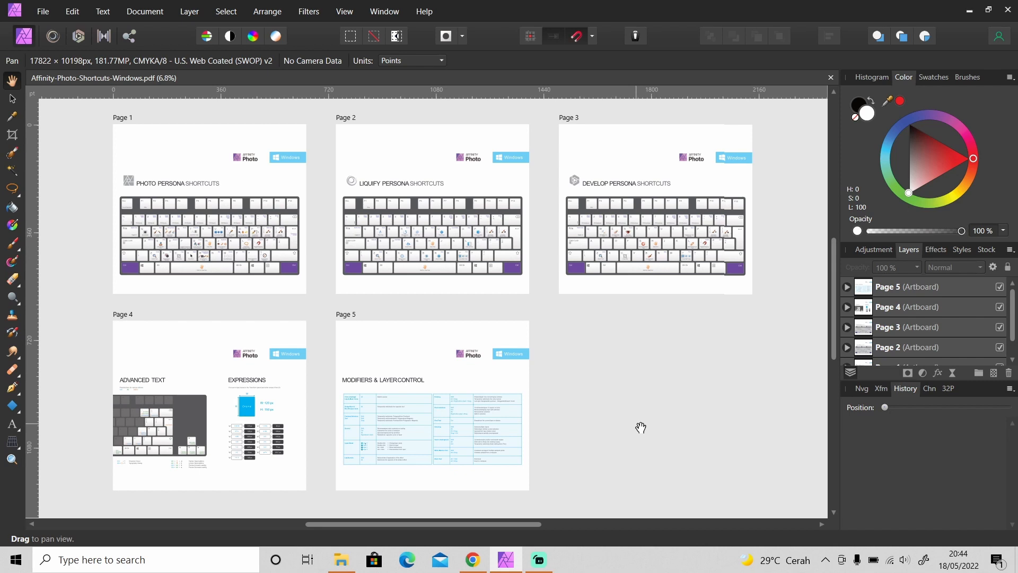
mouse_move(847, 293)
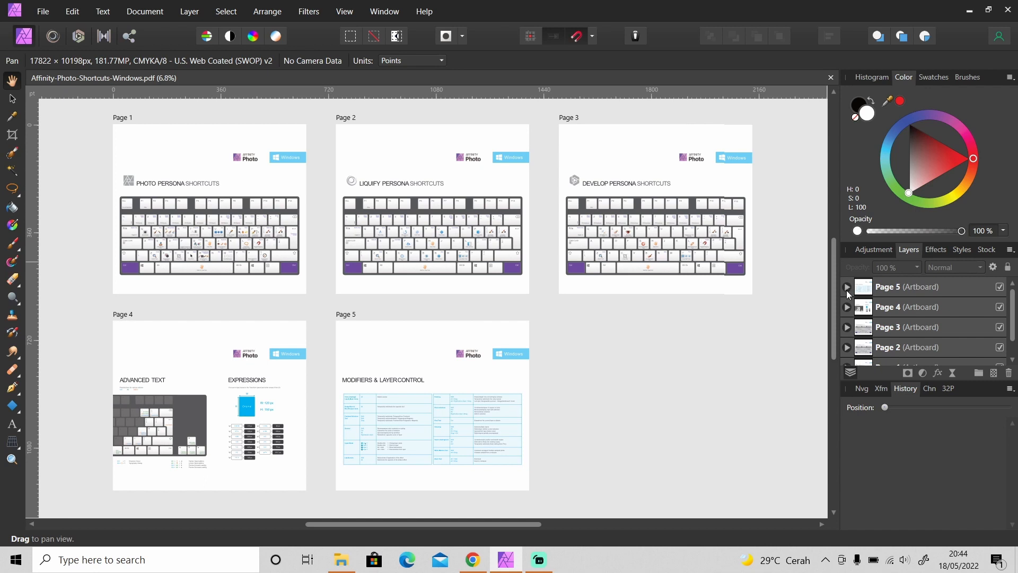
Expand Page 5 (Artboard) in the Layers panel to list its curve, rectangle and text layers.
left_click(846, 288)
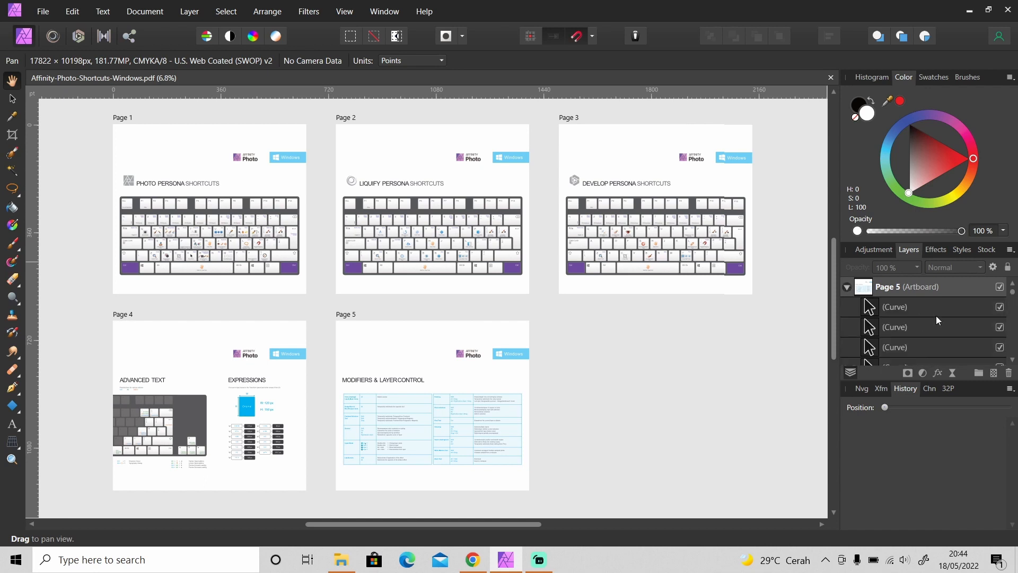
left_click(847, 286)
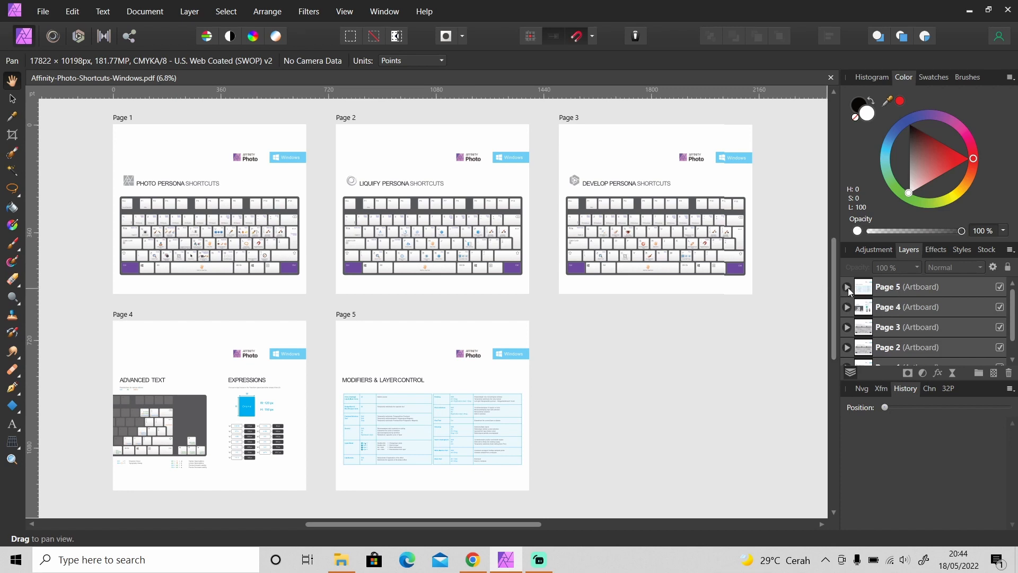
left_click(847, 287)
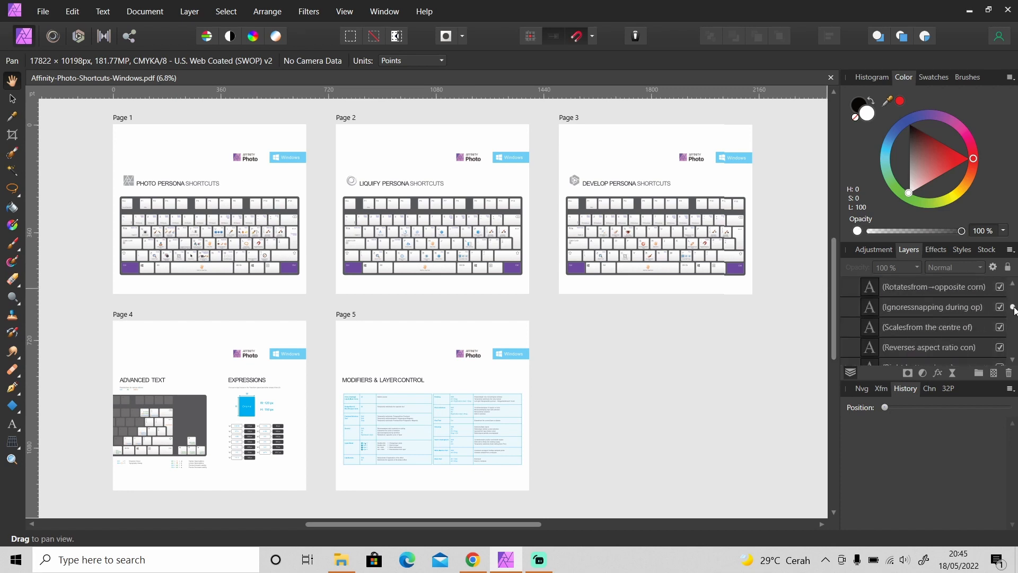
scroll("down", 3)
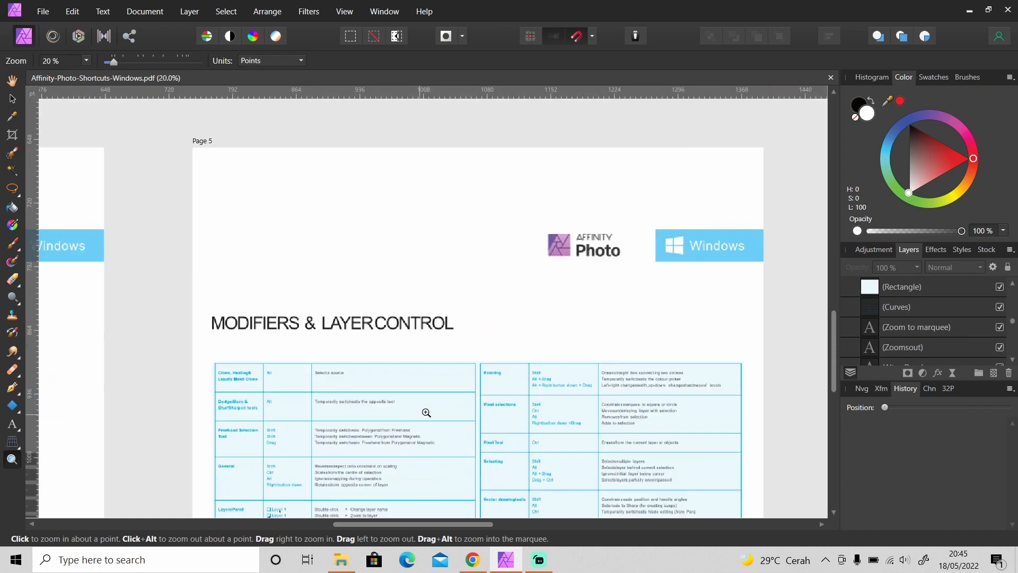
Select and enlarge the Windows badge rectangle on Page 5 with the Move tool.
scroll("down", 3)
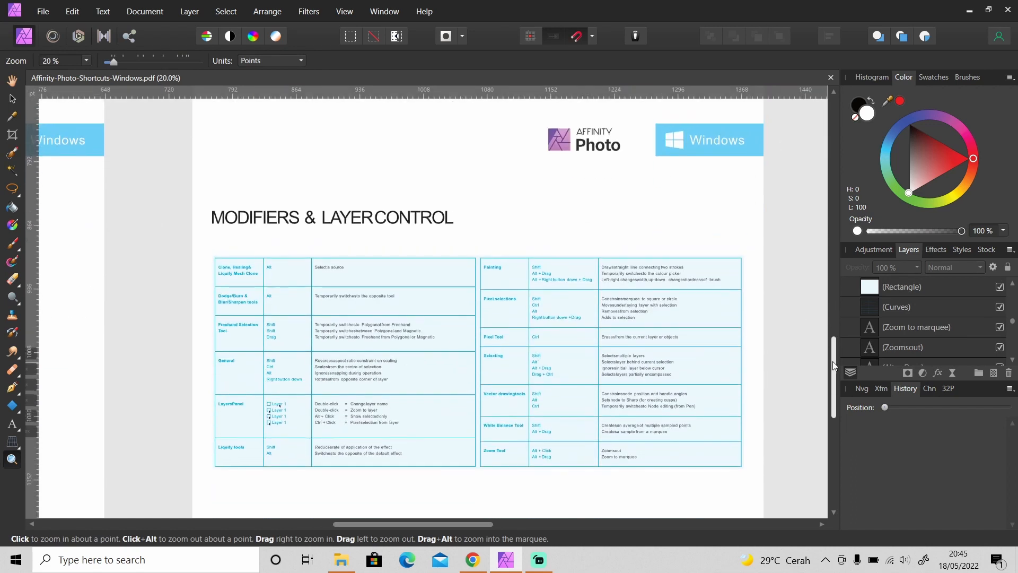
left_click(10, 97)
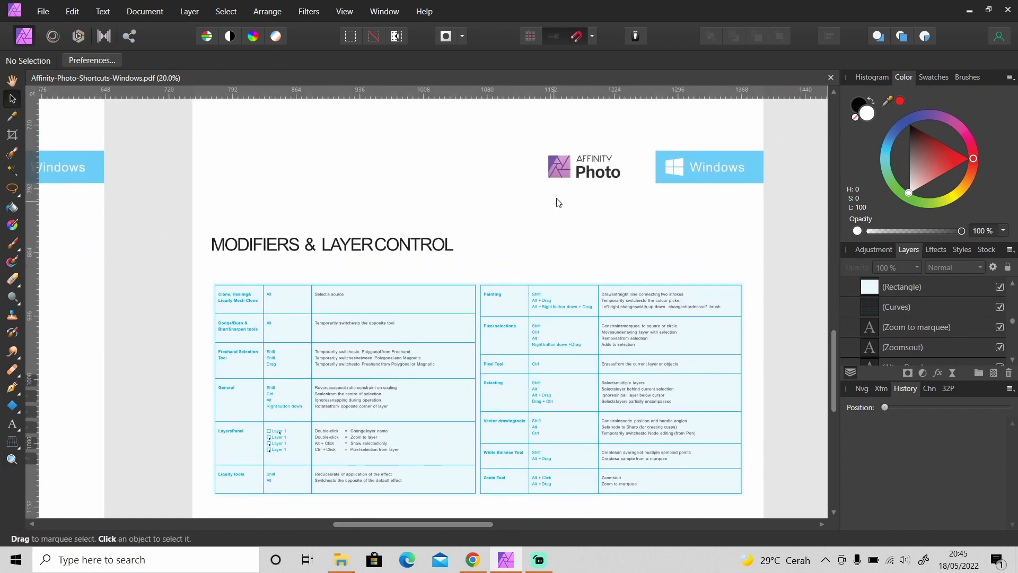
left_click(583, 165)
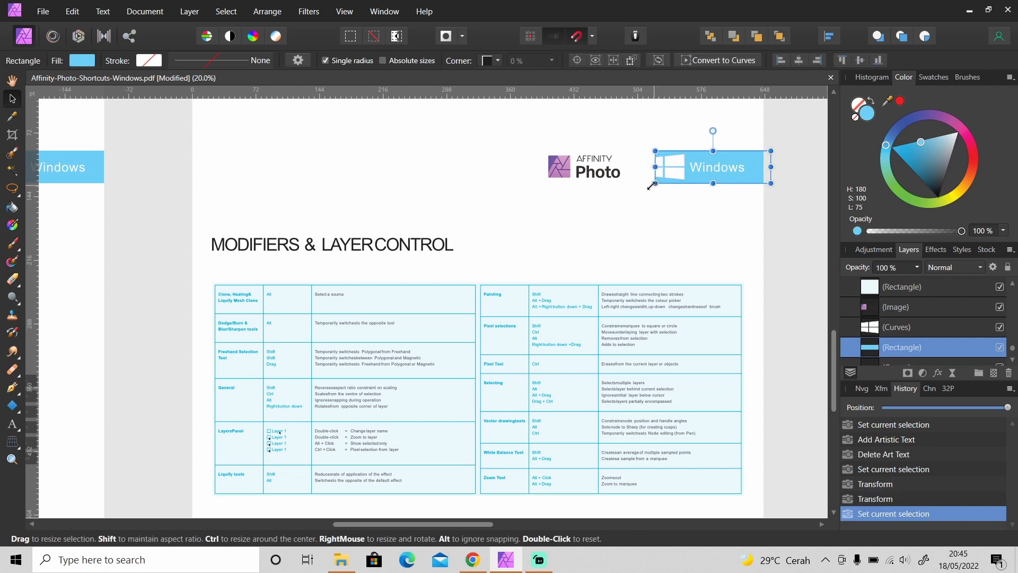
Set the Windows label to Arial Bold 18 pt, then select the MODIFIERS & LAYER CONTROL heading.
double_click(716, 167)
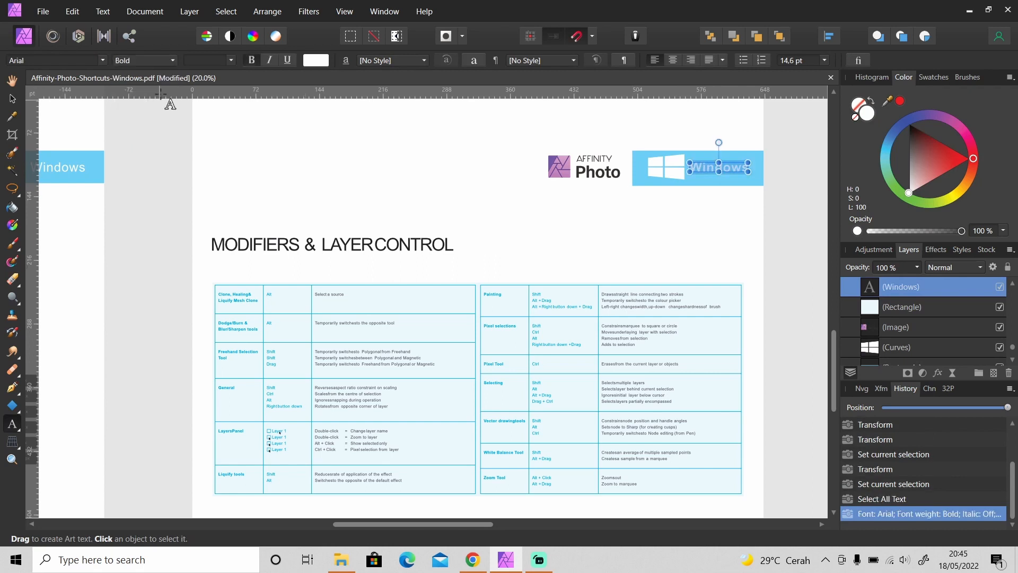
left_click(233, 59)
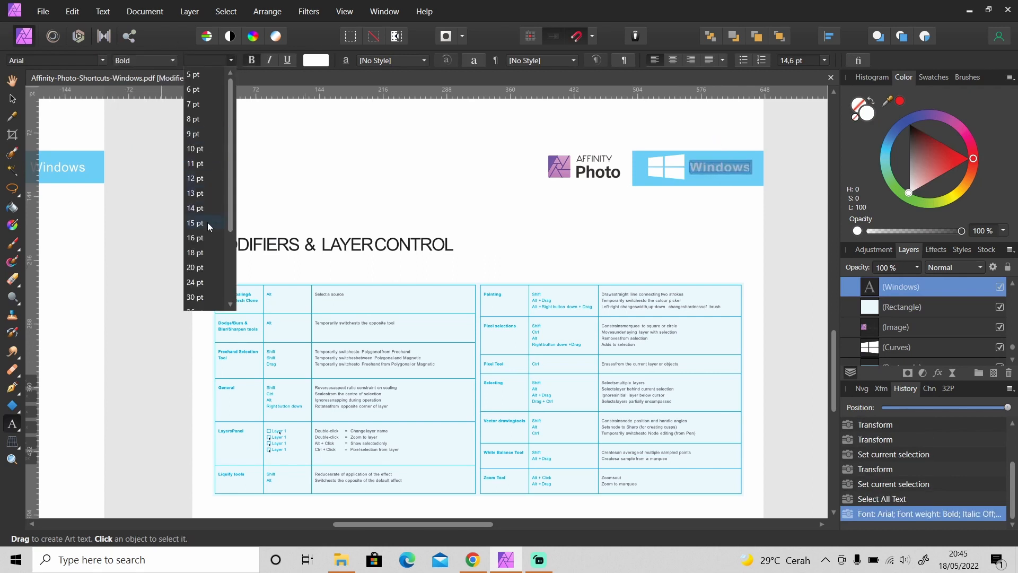
left_click(195, 252)
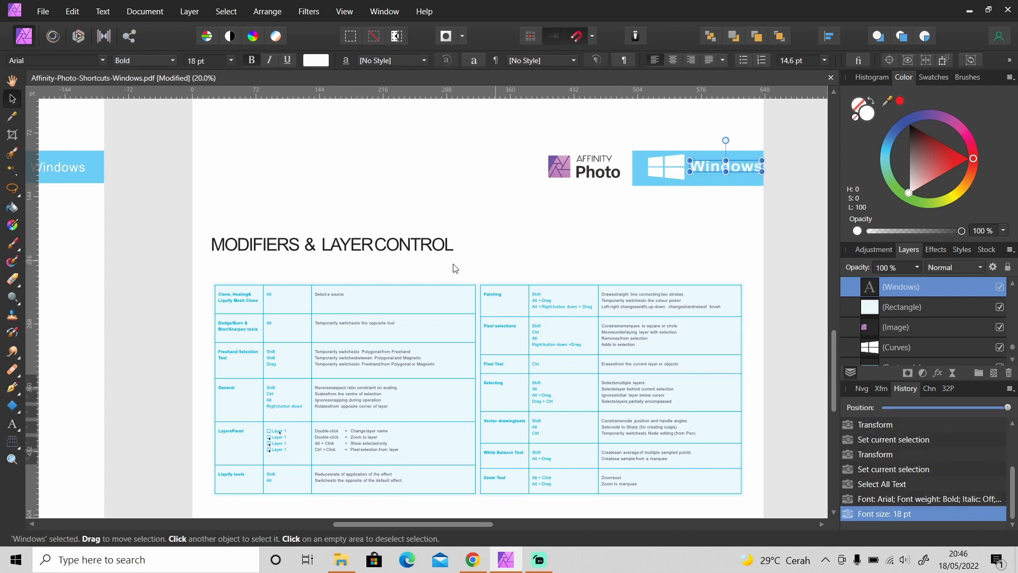
left_click(11, 458)
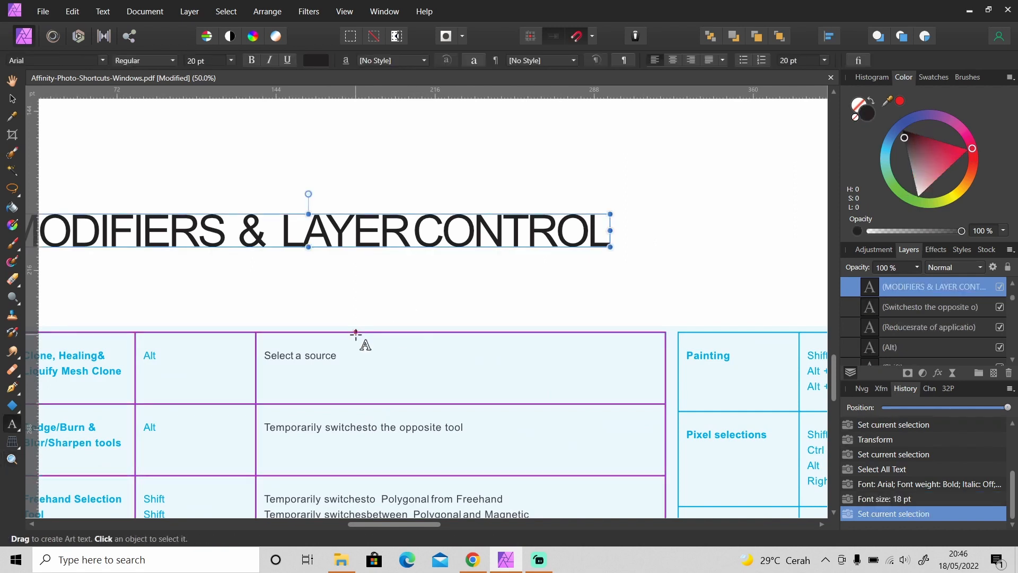
Delete '& LAYER' from the heading and begin editing the Freehand Selection Tool description.
key("Delete")
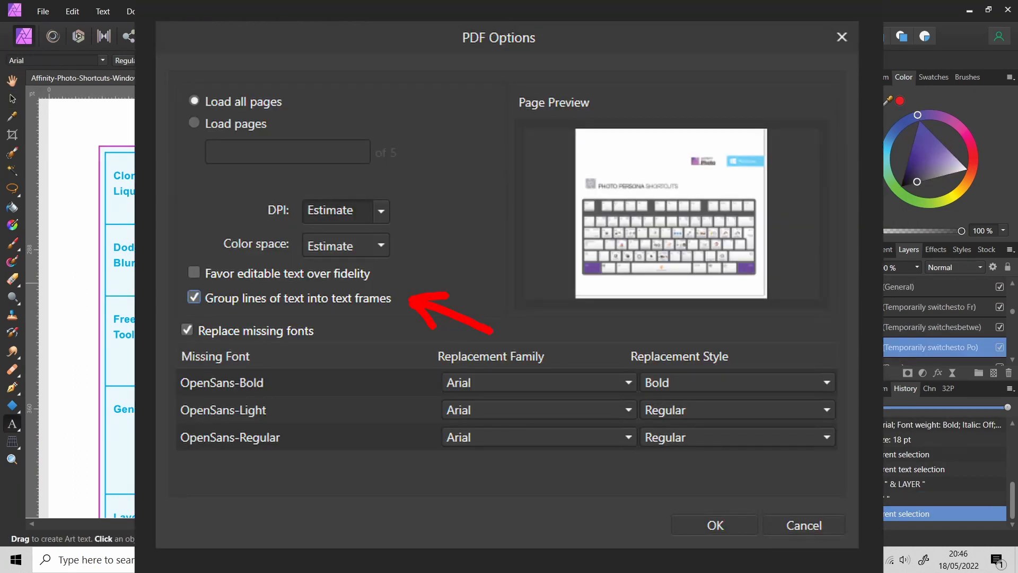
left_click(714, 525)
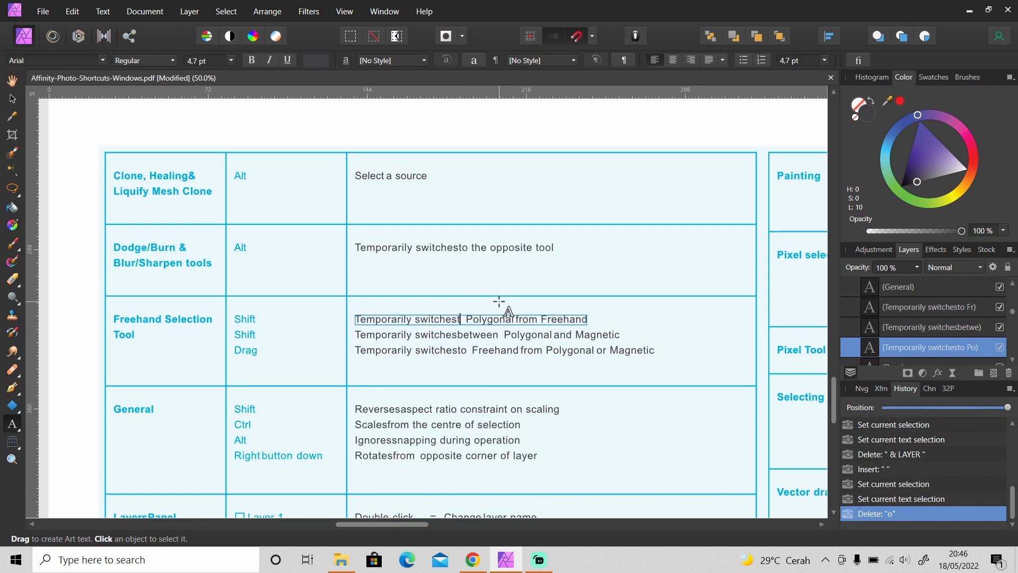
Correct the Freehand Selection Tool rows to read 'Temporarily Polygonal from hand' with proper spaces.
key("Backspace")
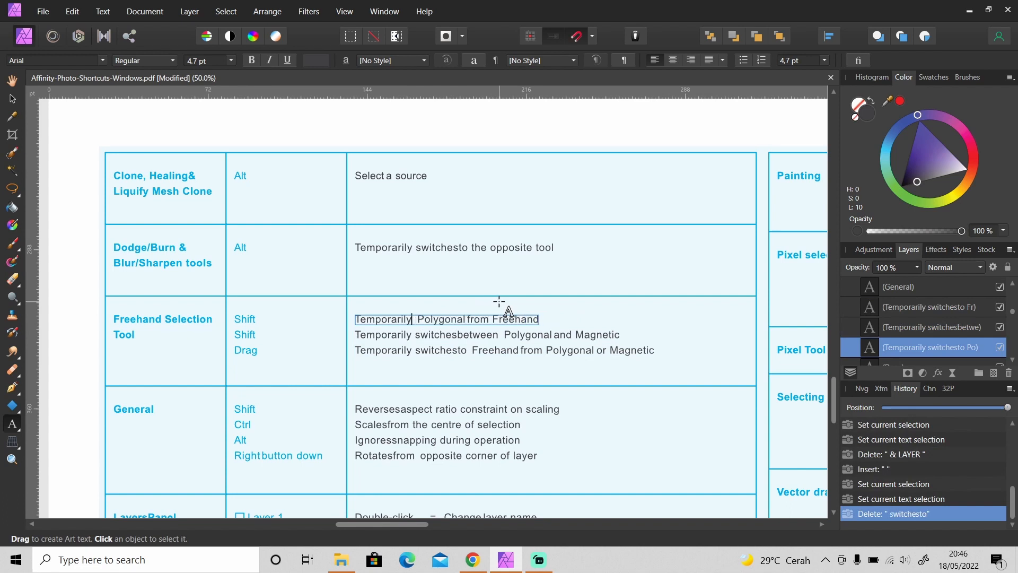
left_click(447, 319)
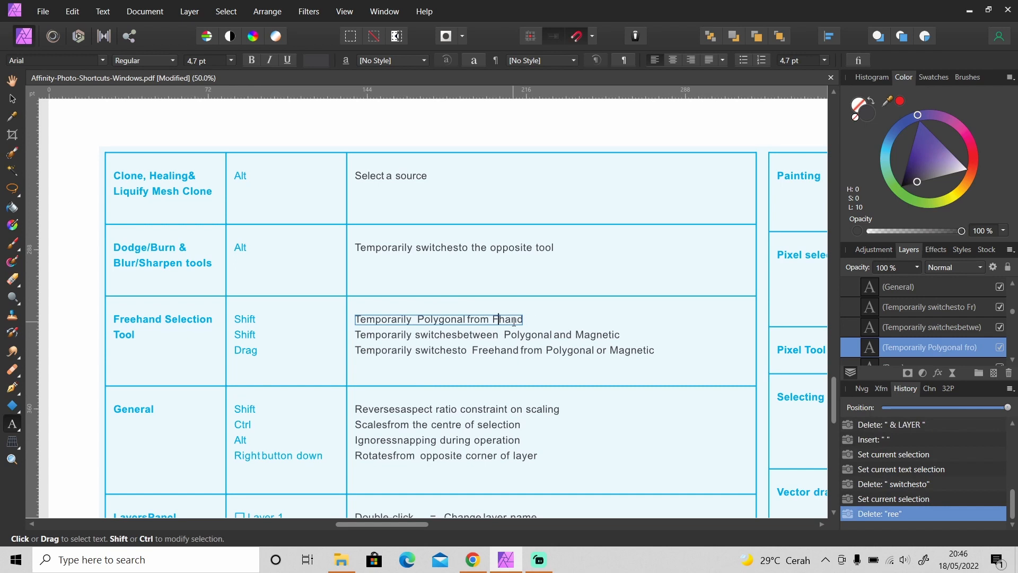
left_click(11, 97)
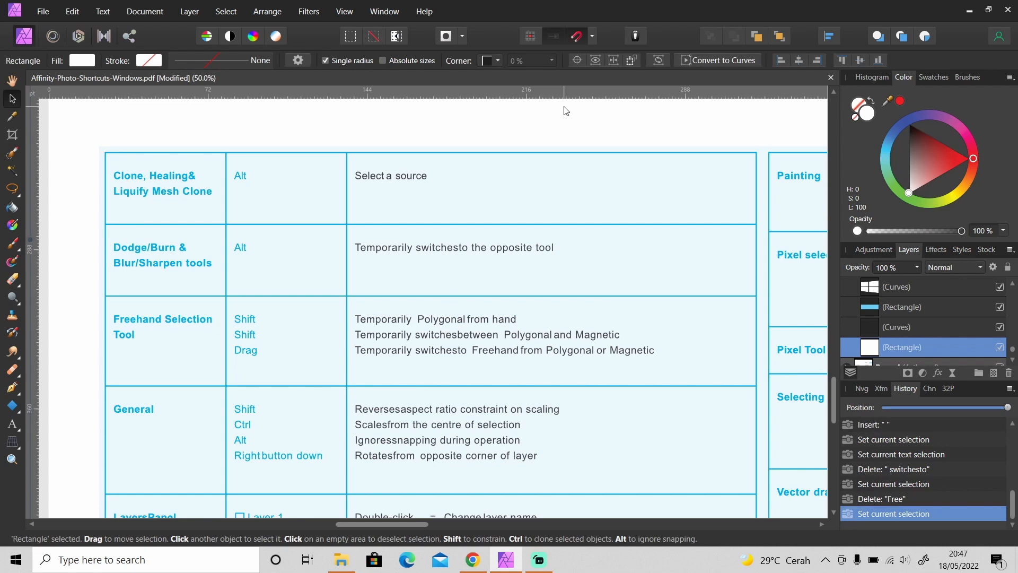
mouse_move(468, 346)
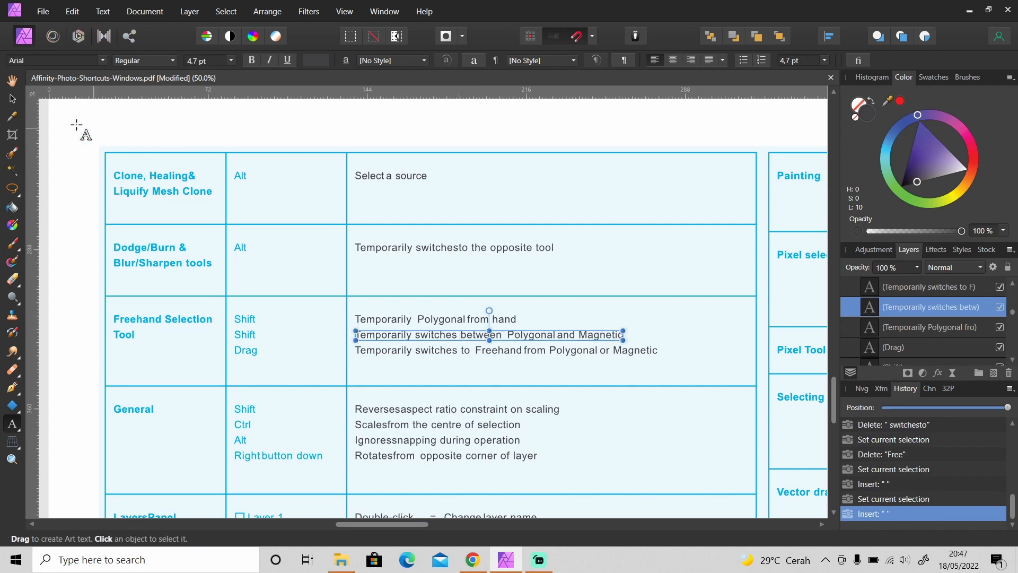
left_click(11, 459)
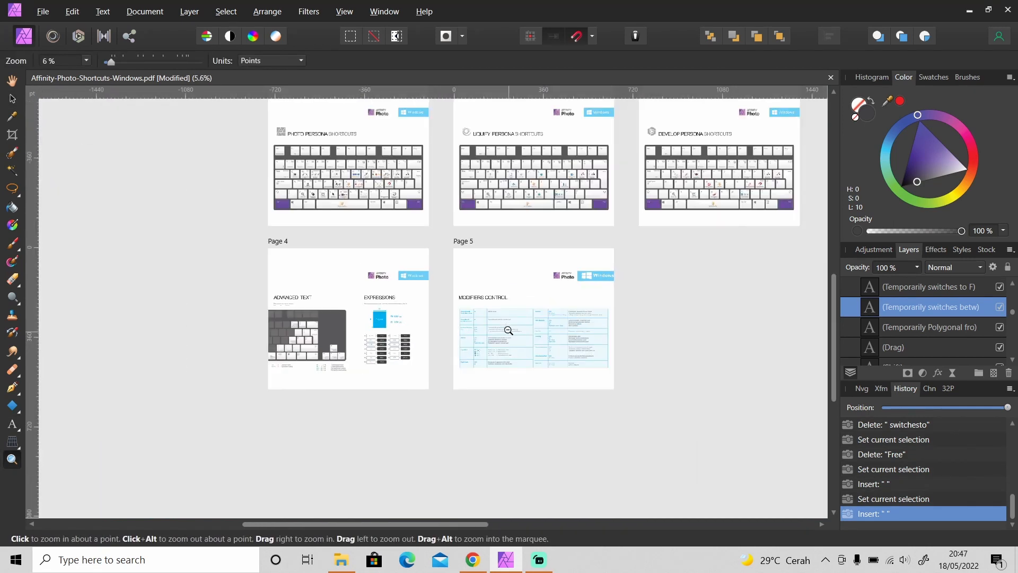
Export the document as a print PDF named Affinity-Photo-Shortcuts-Windows to the Desktop.
left_click(43, 11)
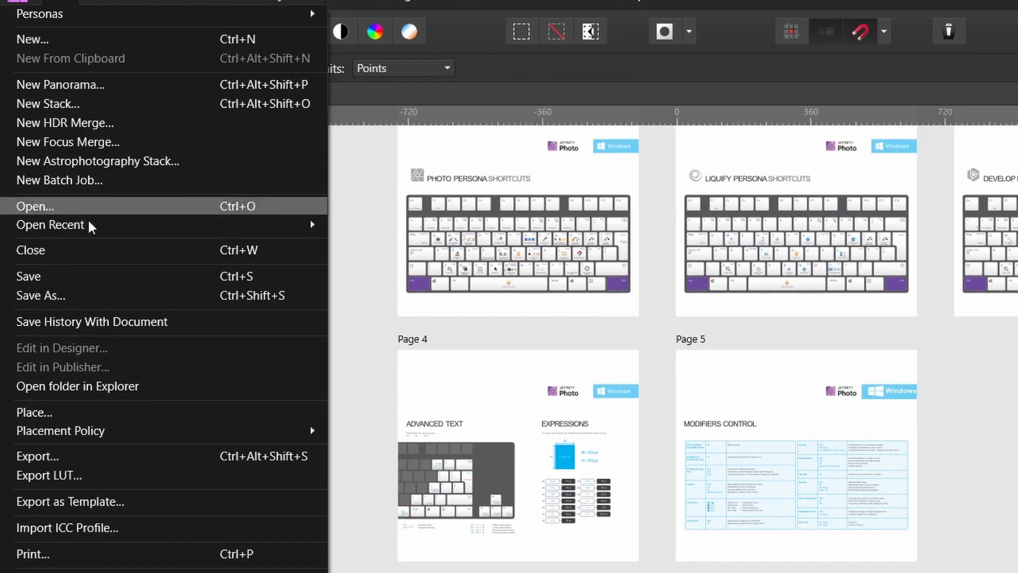
left_click(38, 457)
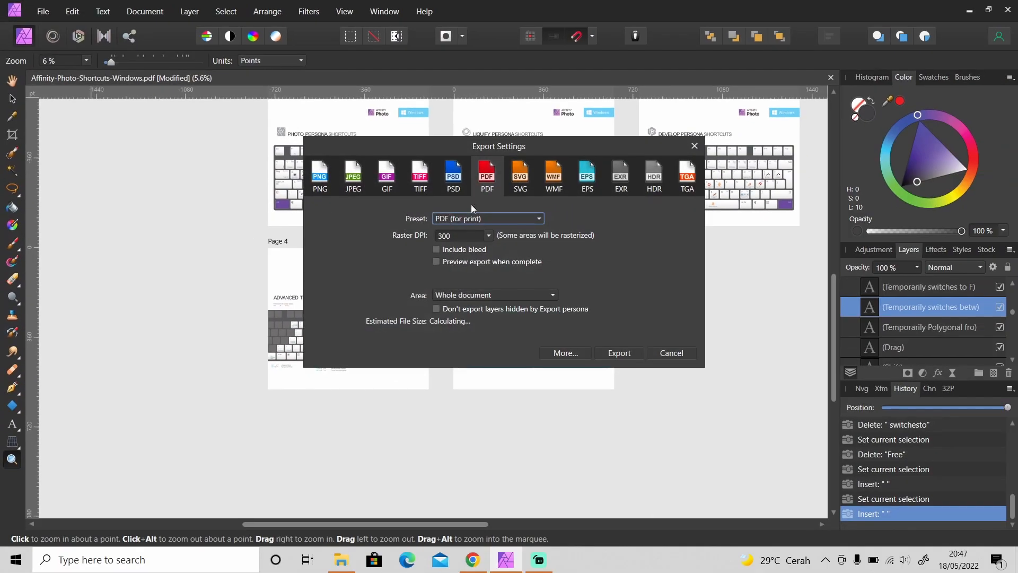
left_click(618, 352)
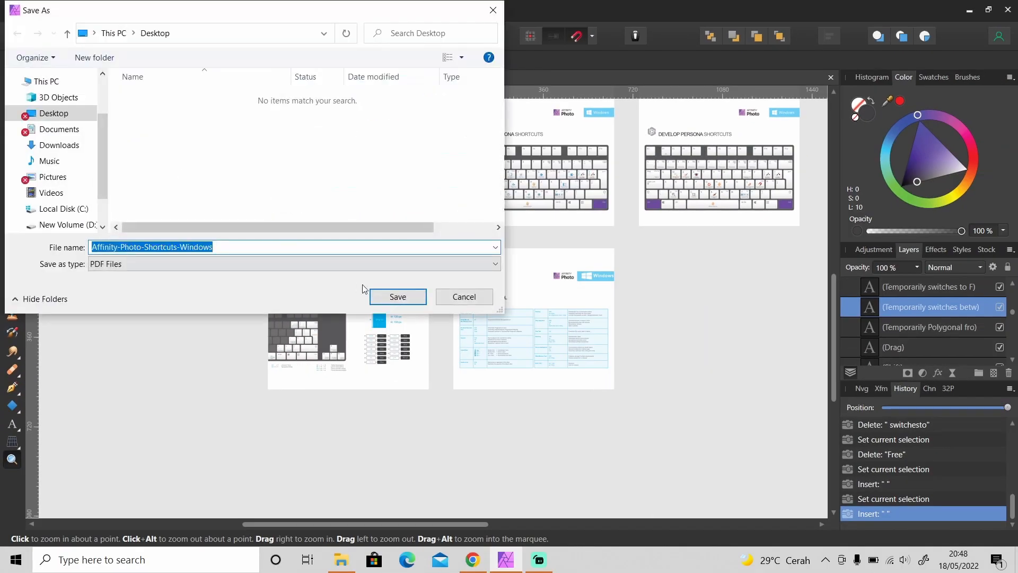
left_click(397, 296)
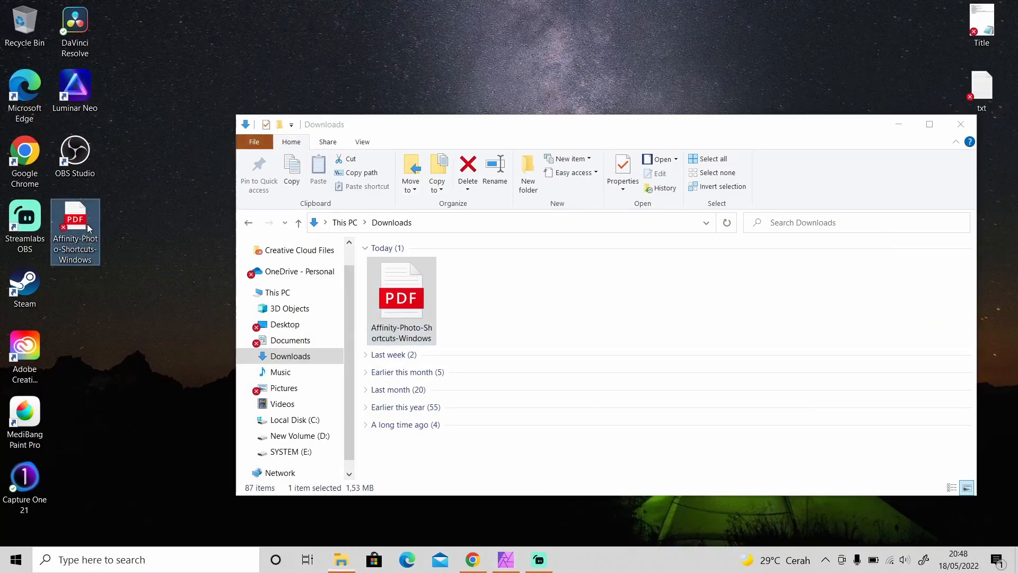
View the exported PDF in Edge at page 5, zoomed out to show the MODIFIERS CONTROL table.
double_click(401, 291)
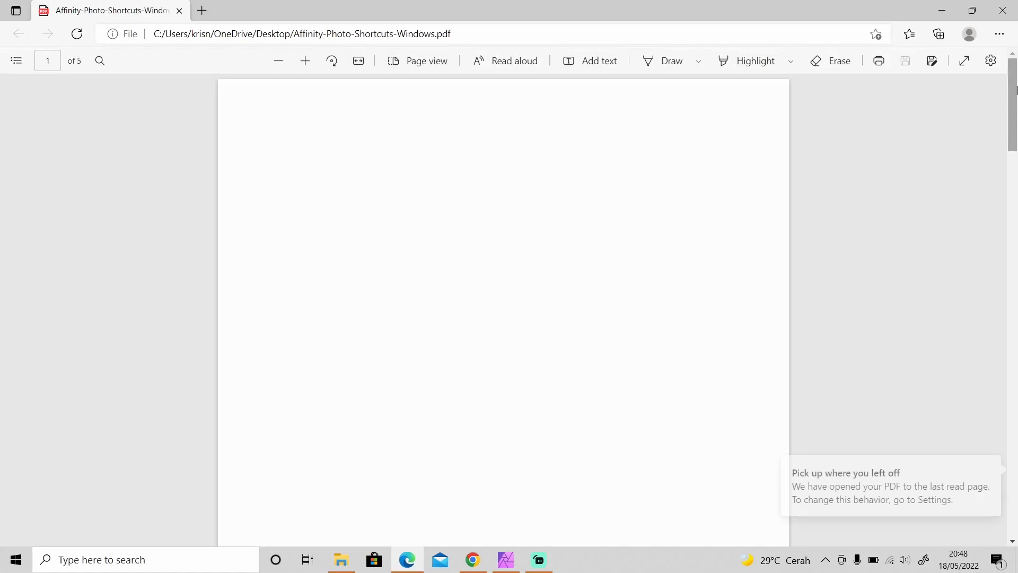
scroll("down", 3)
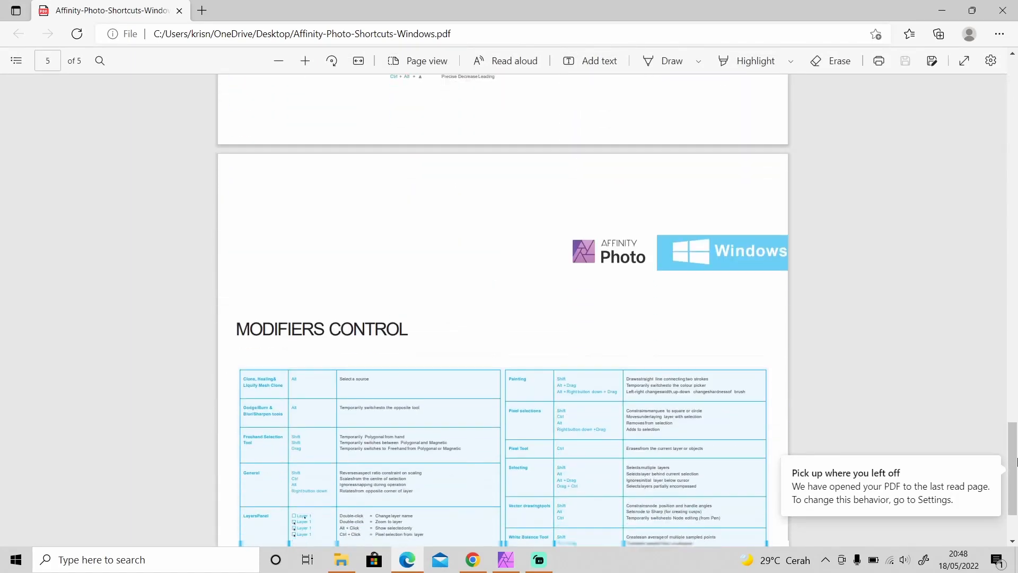
scroll("down", 3)
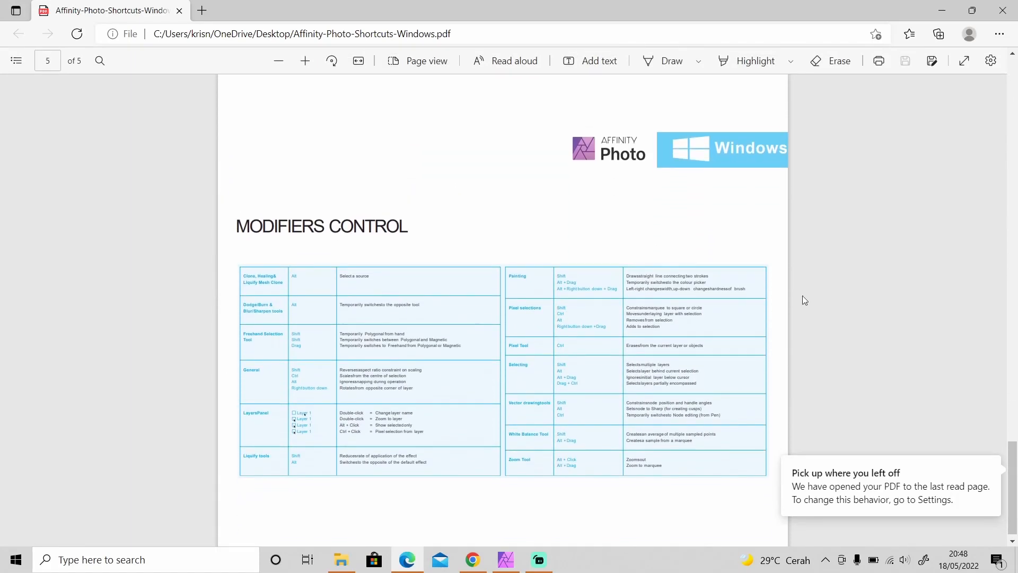
mouse_move(696, 161)
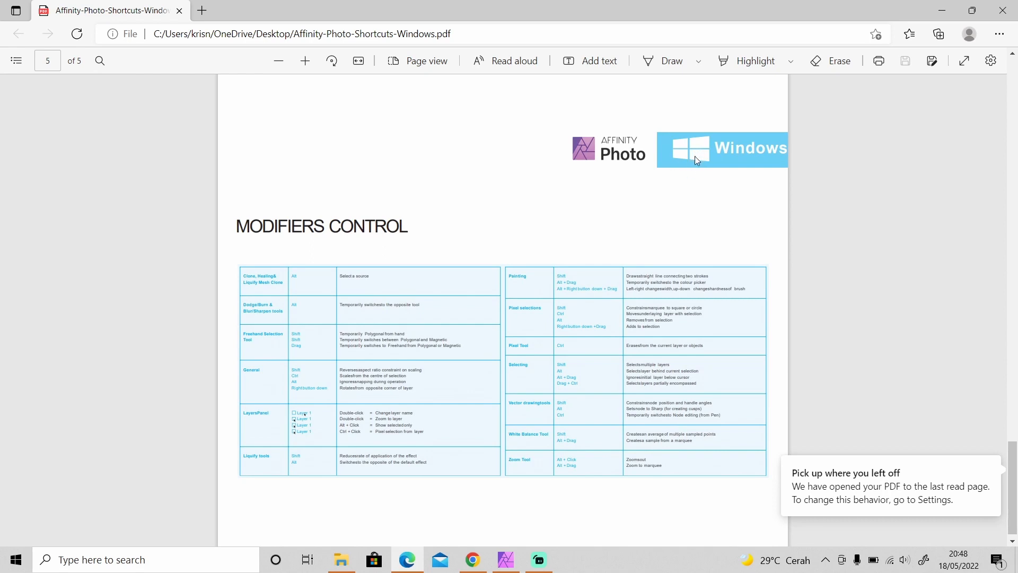
mouse_move(292, 253)
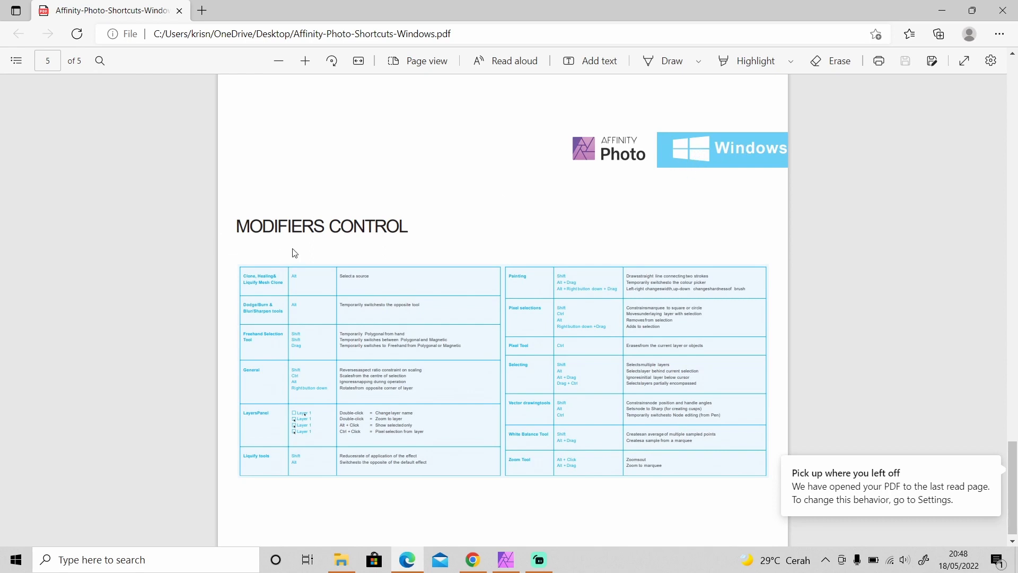
mouse_move(330, 228)
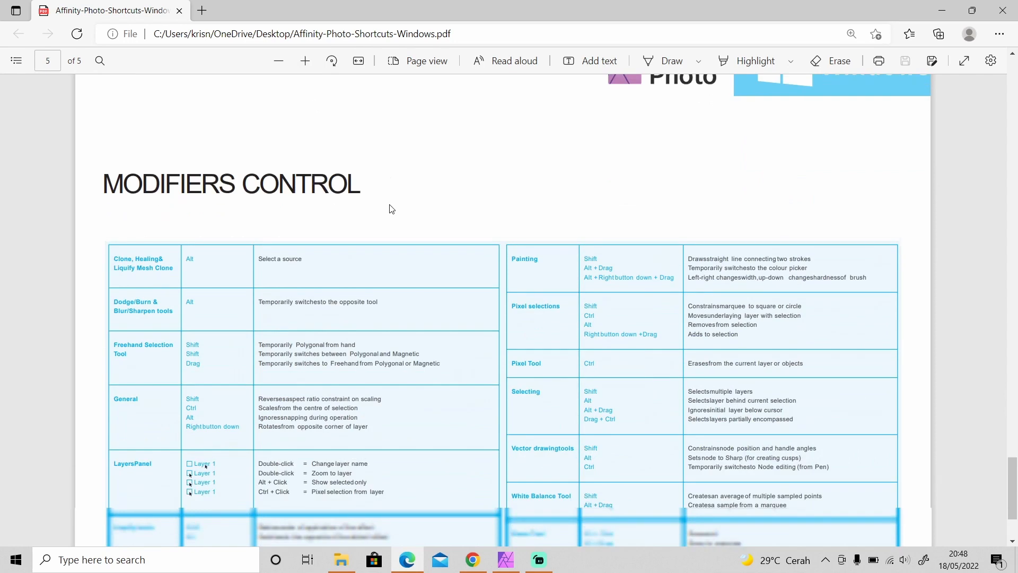
scroll("up", 3)
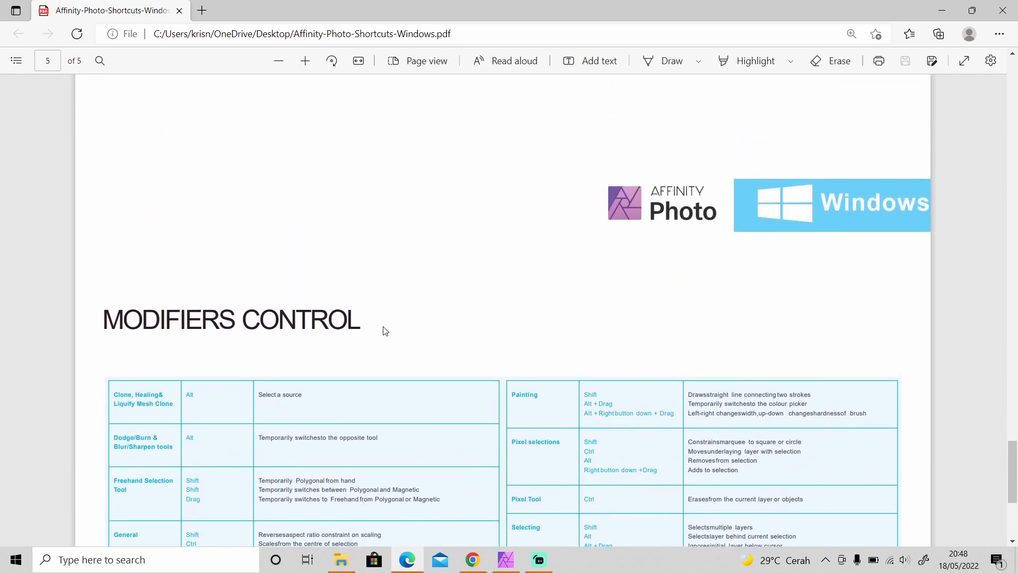
left_click(279, 61)
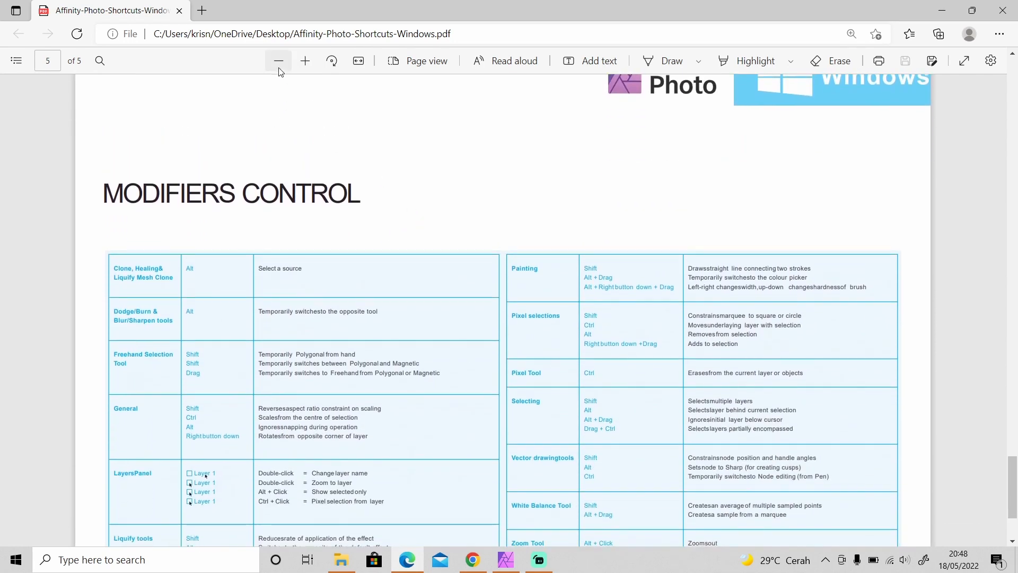
left_click(278, 60)
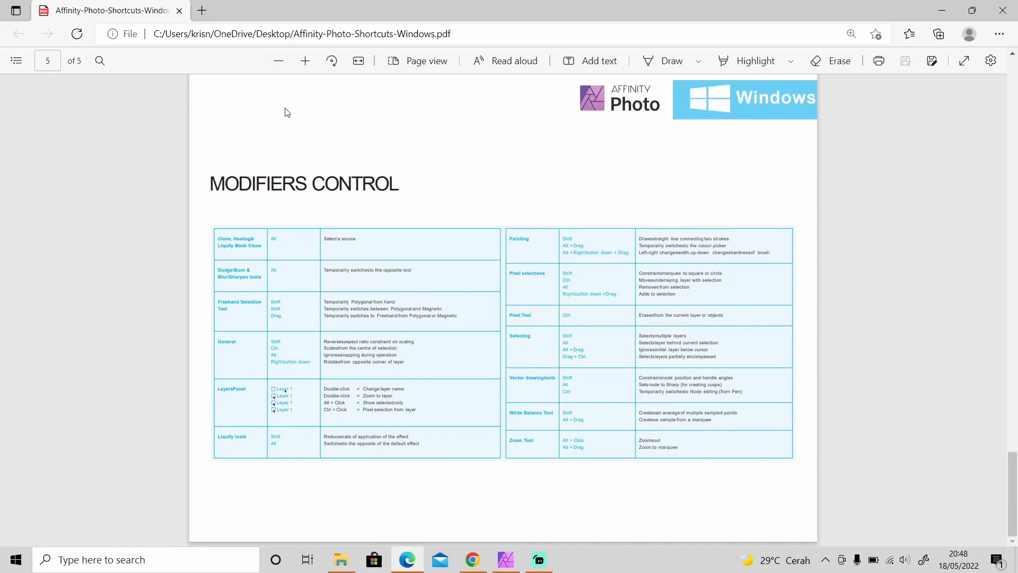
mouse_move(293, 95)
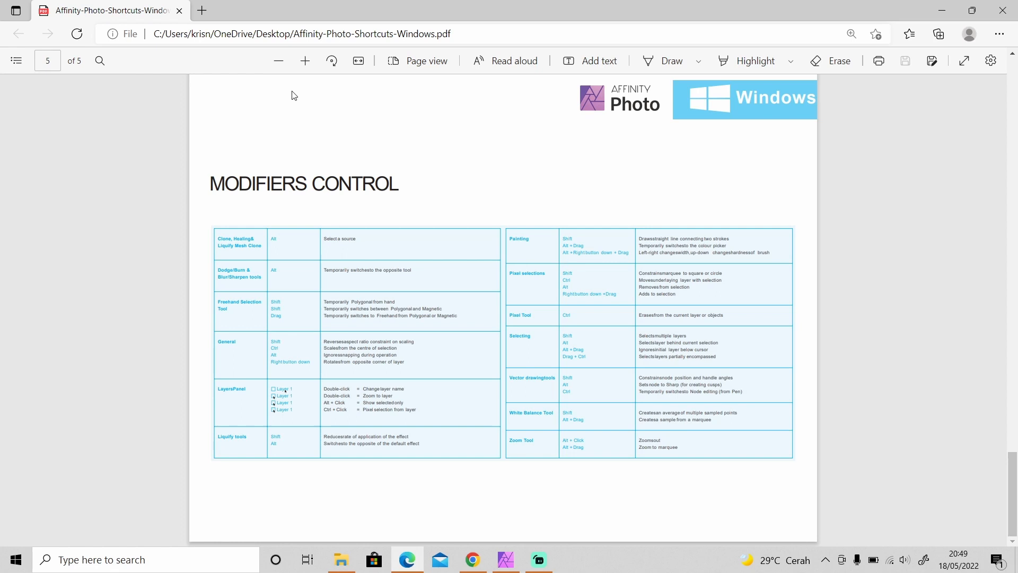
mouse_move(777, 213)
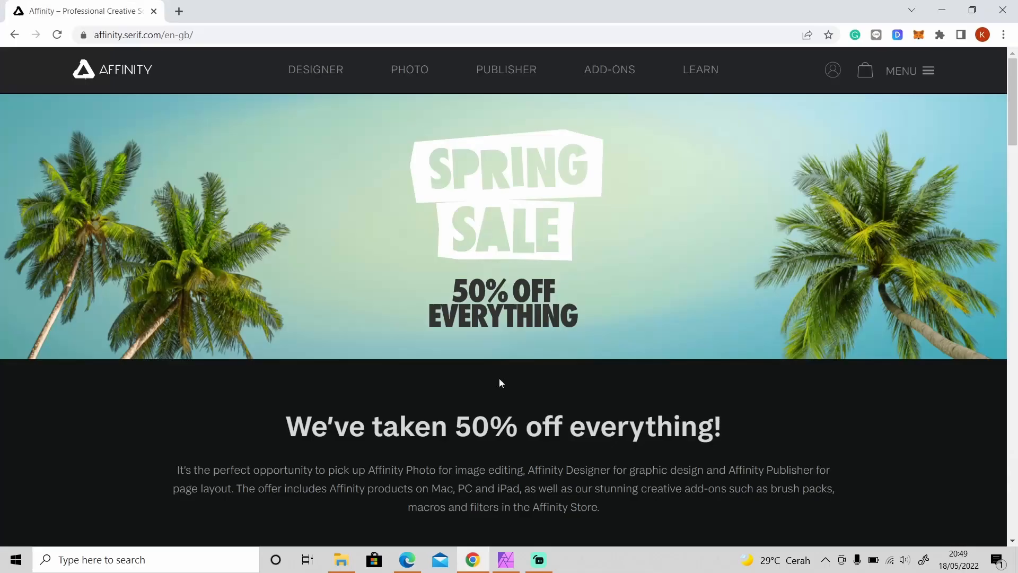
mouse_move(570, 428)
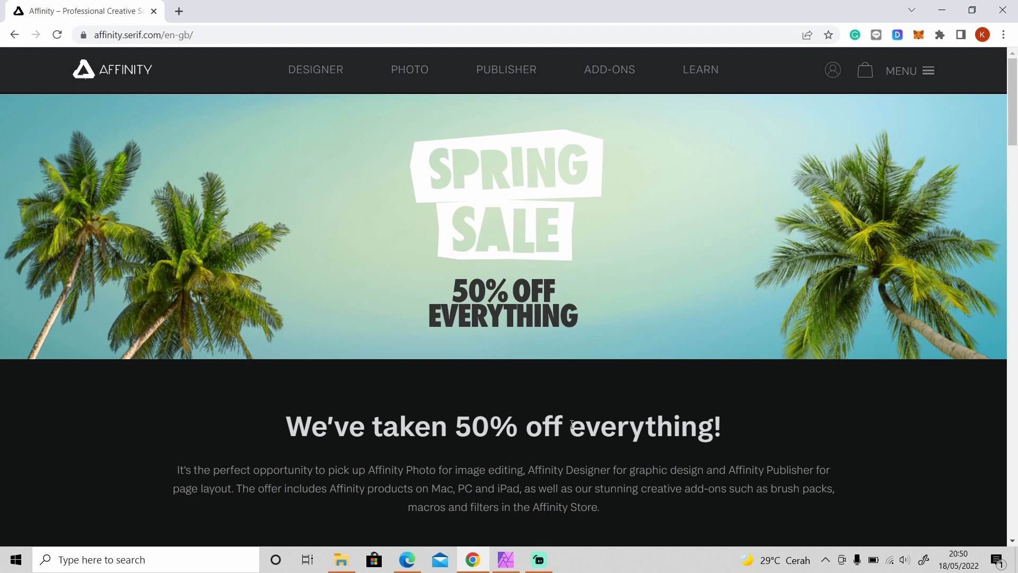
mouse_move(427, 376)
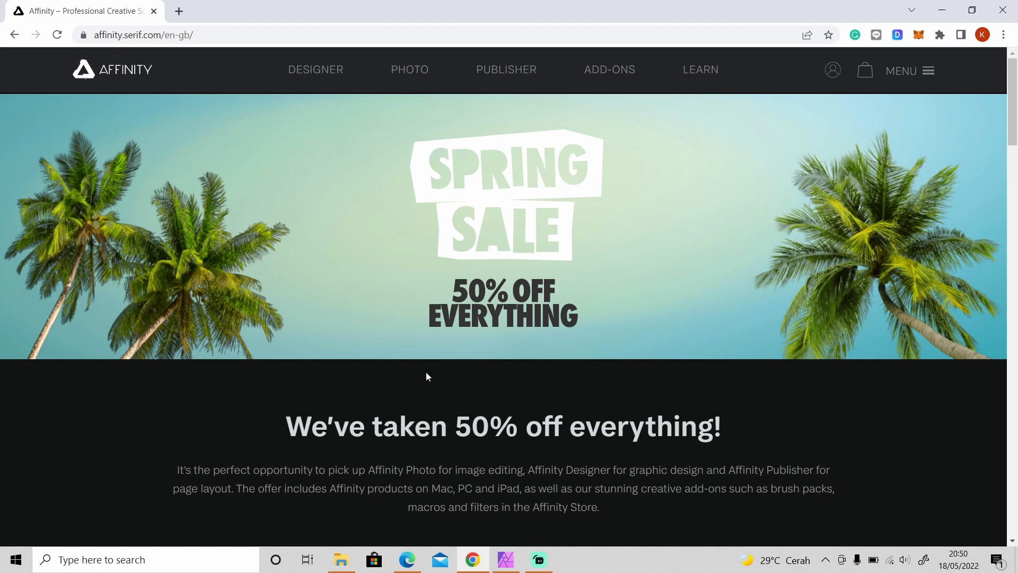
Scroll through the Designer, Photo and Publisher 50% off offers and return to the top.
scroll("down", 3)
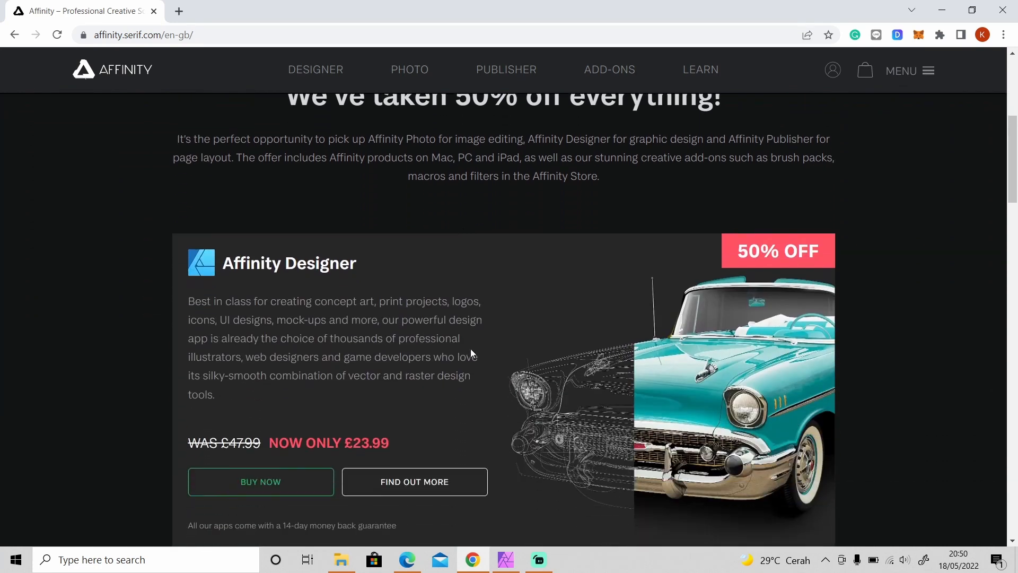
scroll("down", 3)
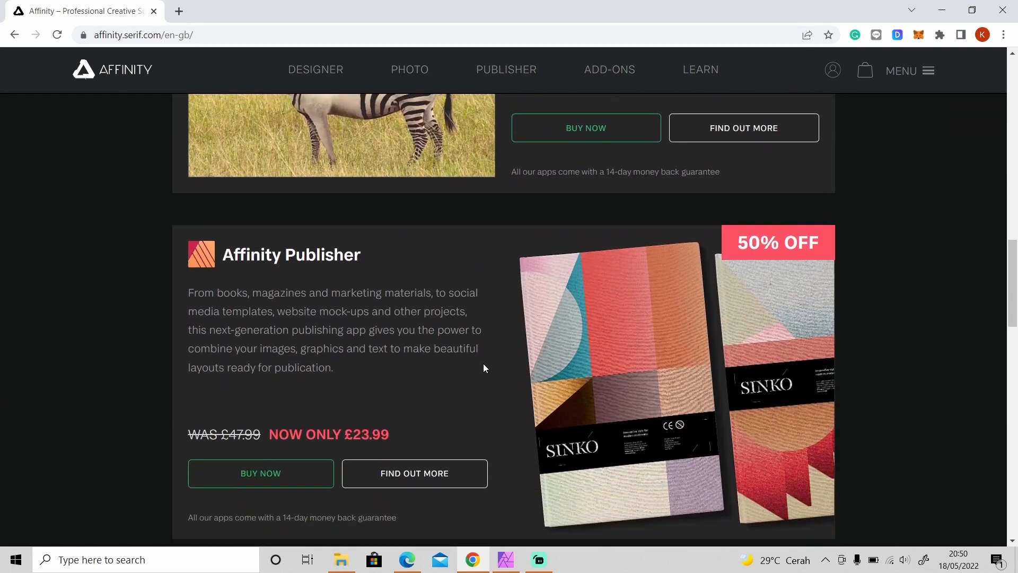
scroll("up", 3)
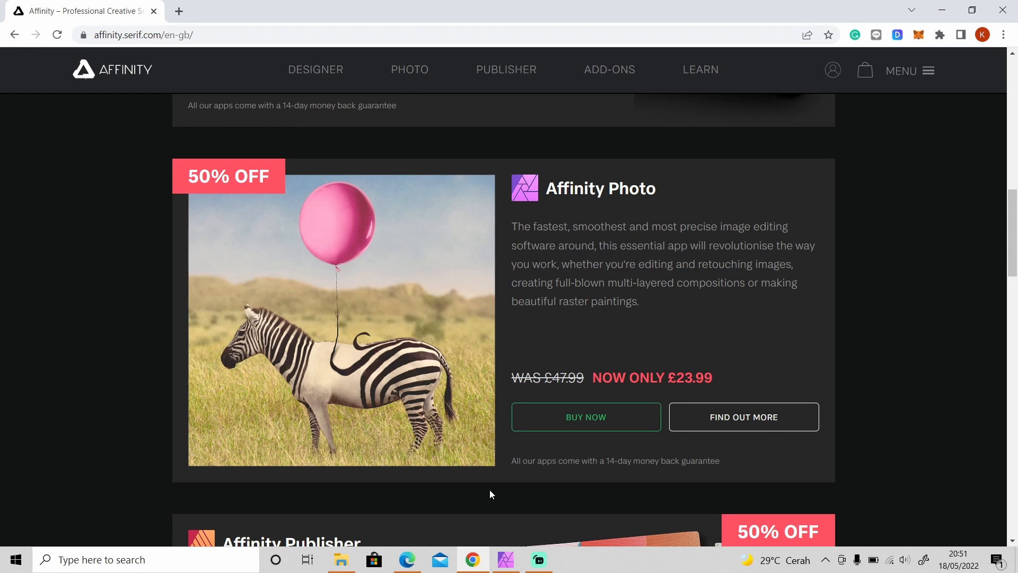
scroll("up", 3)
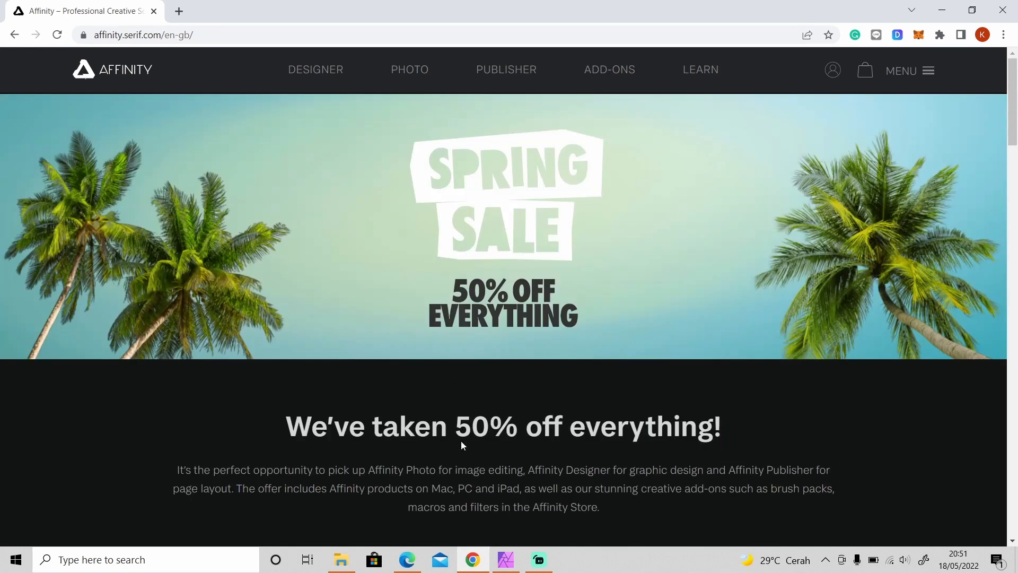
mouse_move(448, 404)
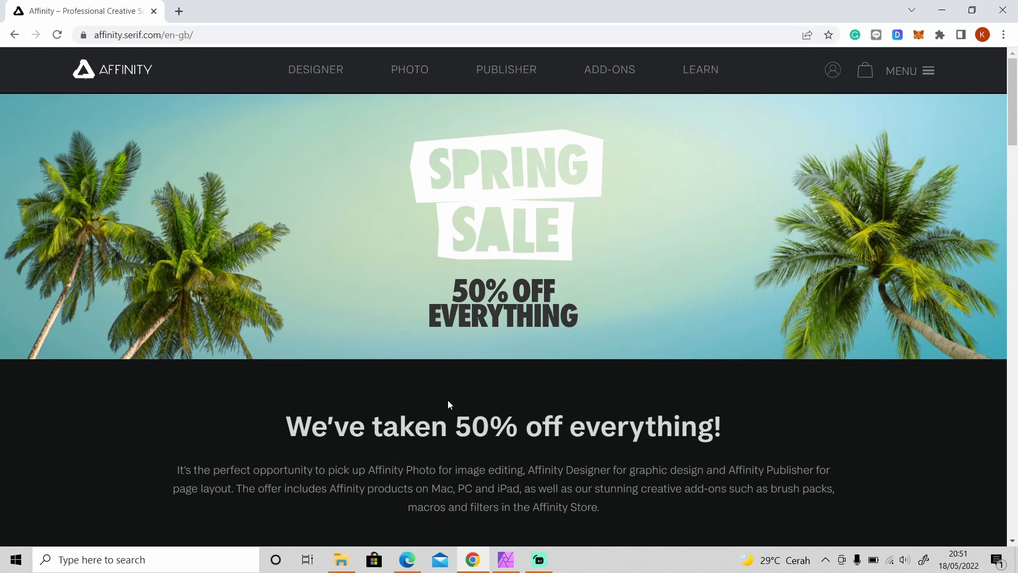